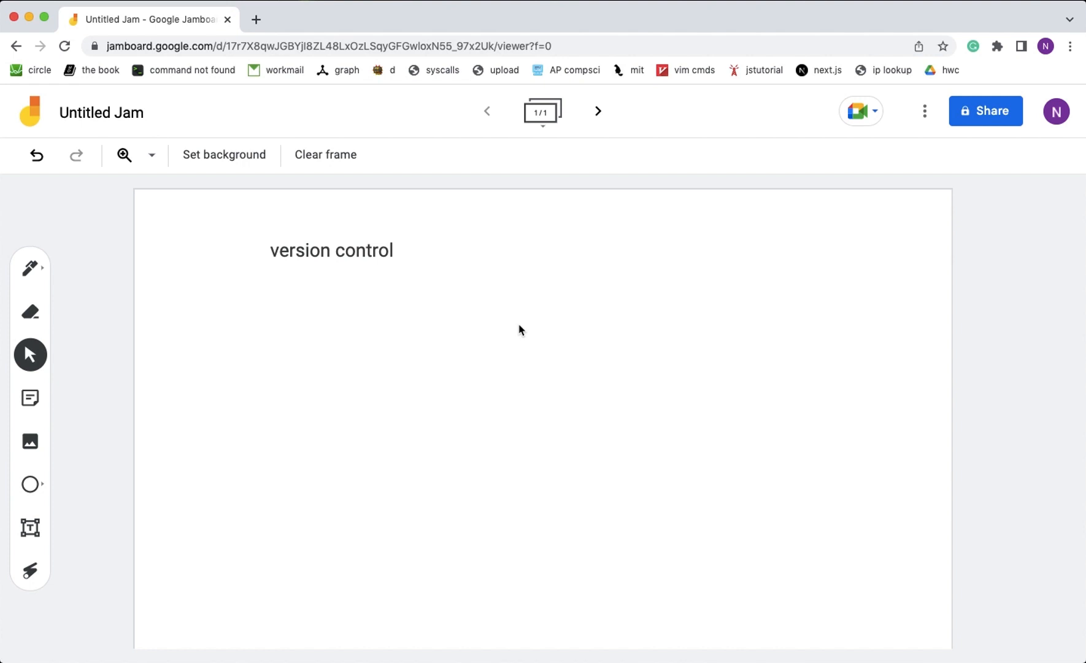
mouse_move(286, 260)
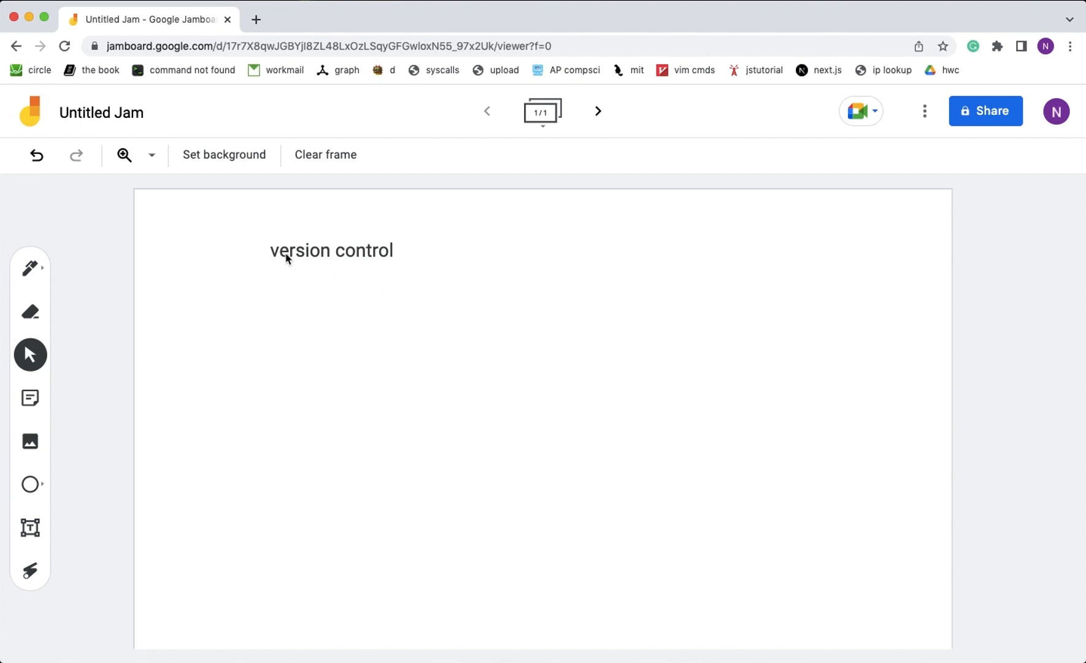
mouse_move(335, 218)
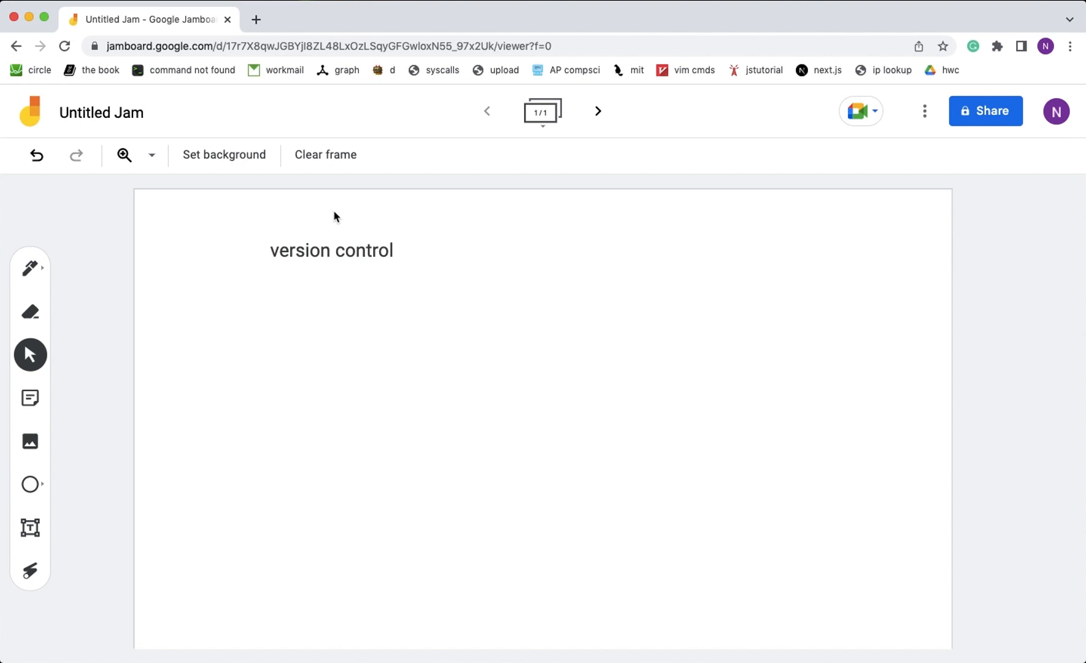
mouse_move(349, 272)
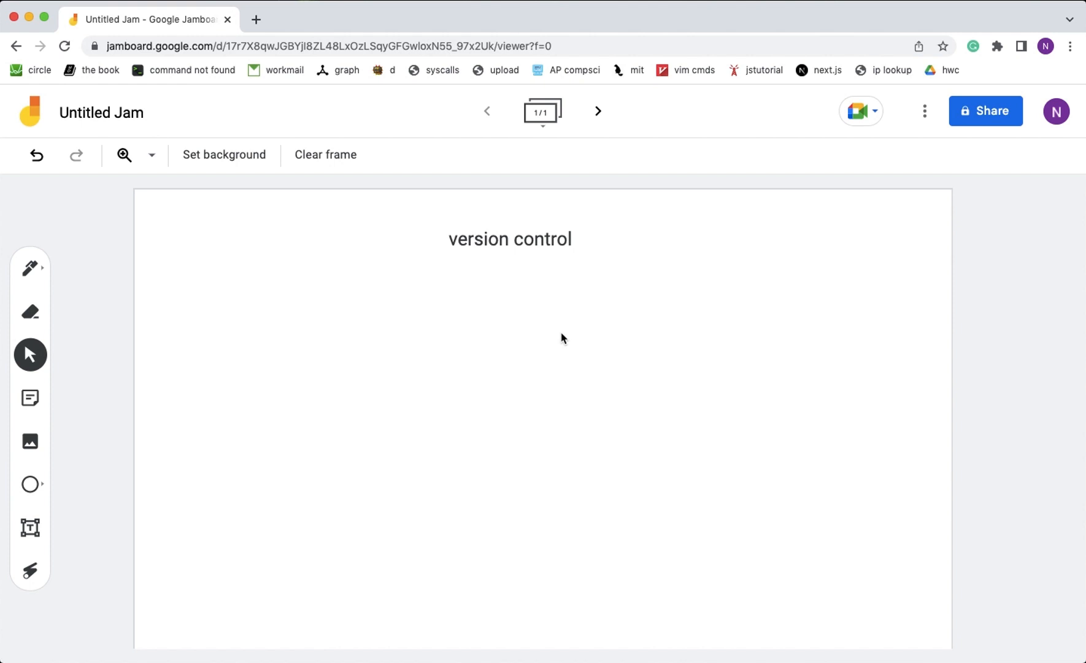
mouse_move(31, 513)
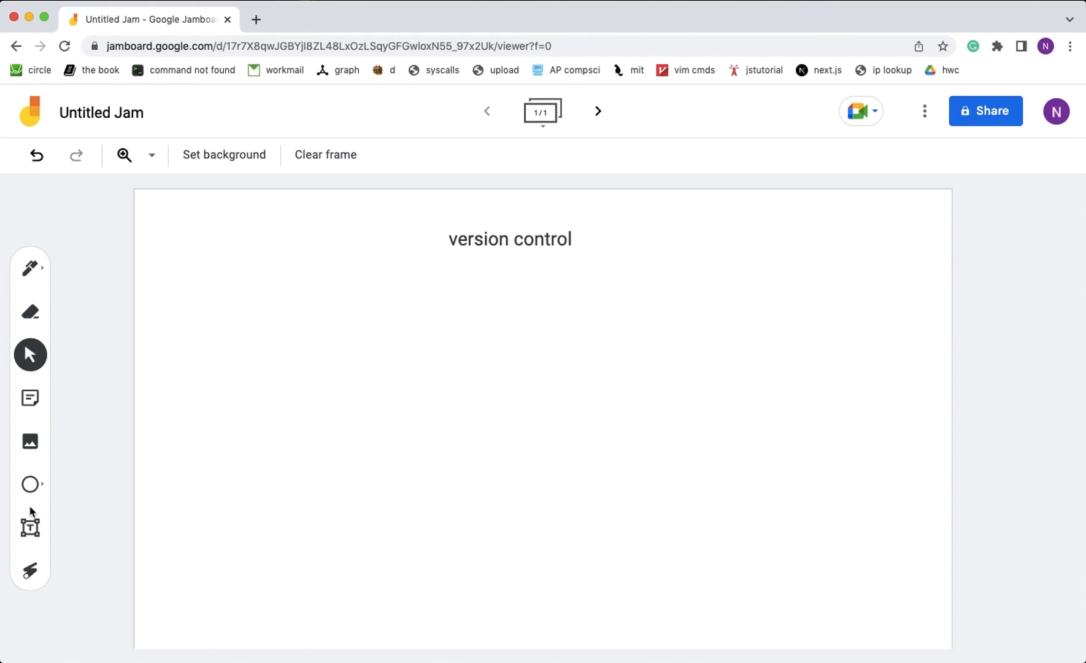
Add a text box reading 'Git' beneath the version control heading.
text(Git)
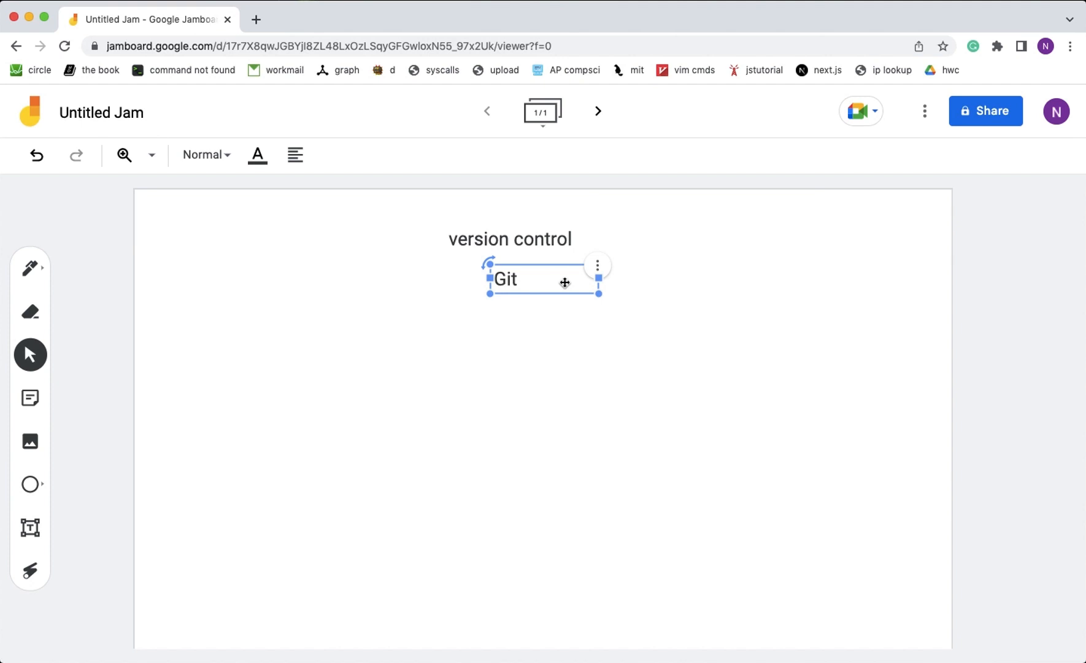
mouse_move(411, 232)
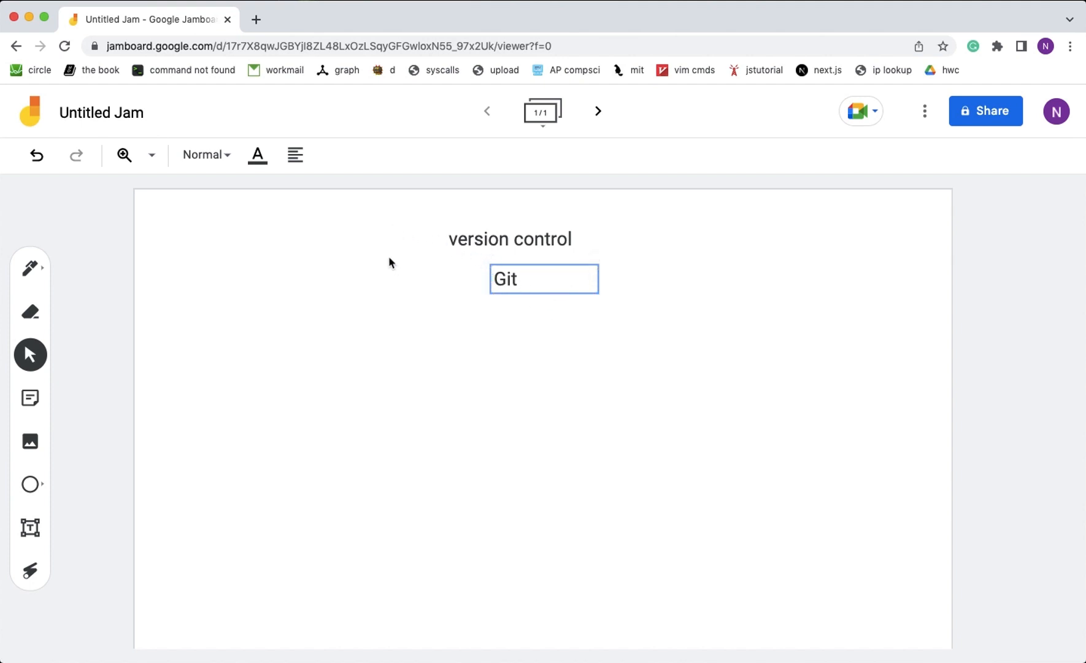
mouse_move(4, 497)
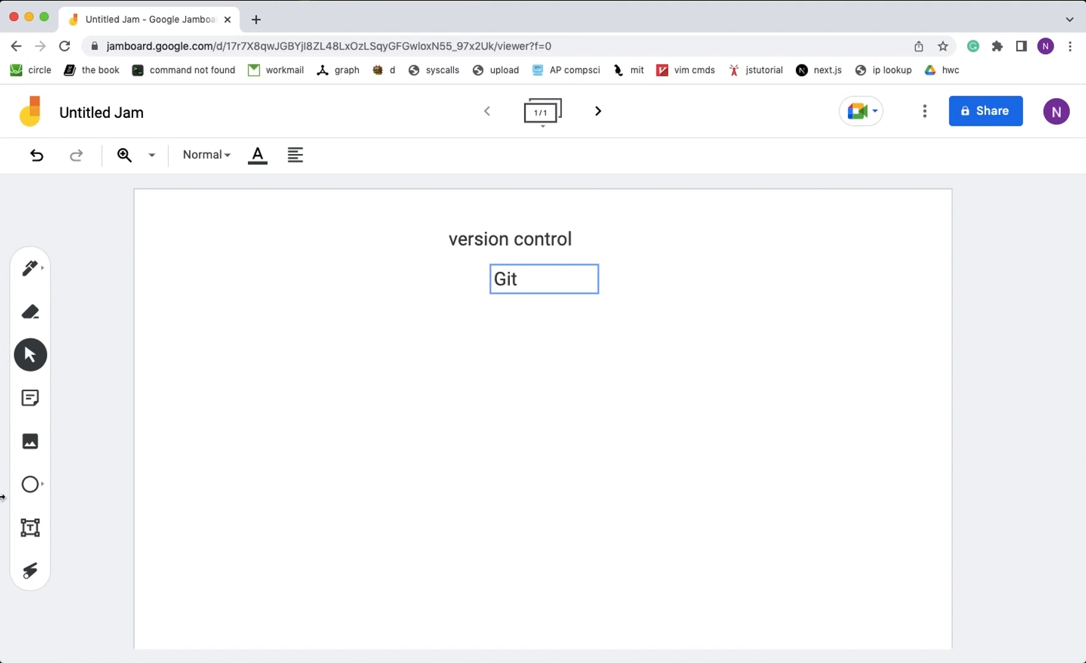
mouse_move(102, 446)
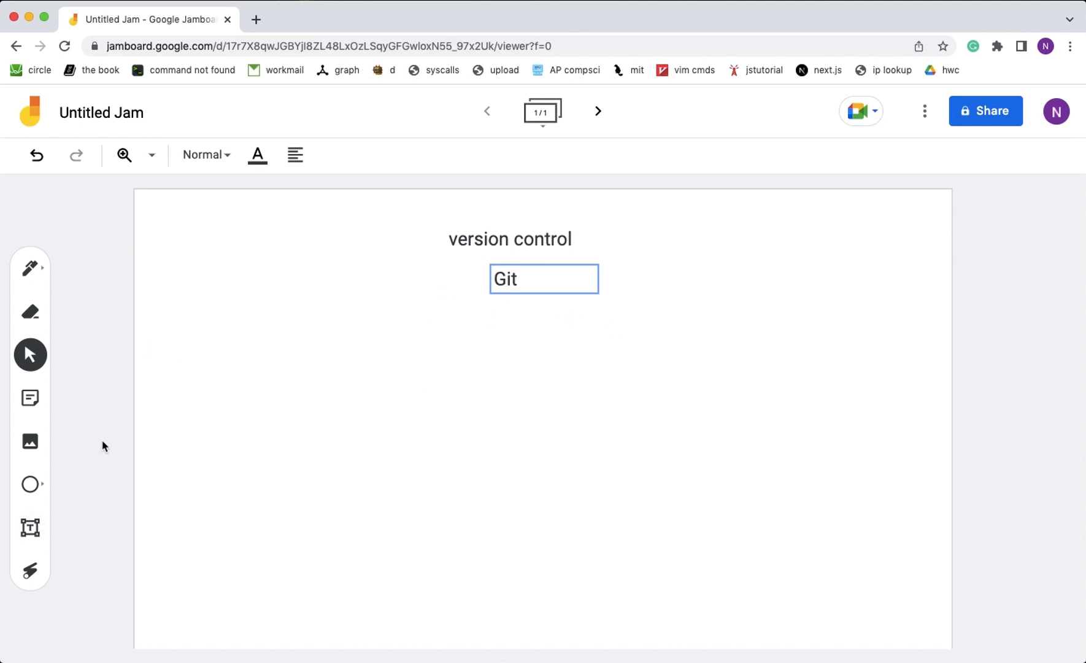
Add a text box reading 'changes' at the lower left of the board.
click(29, 527)
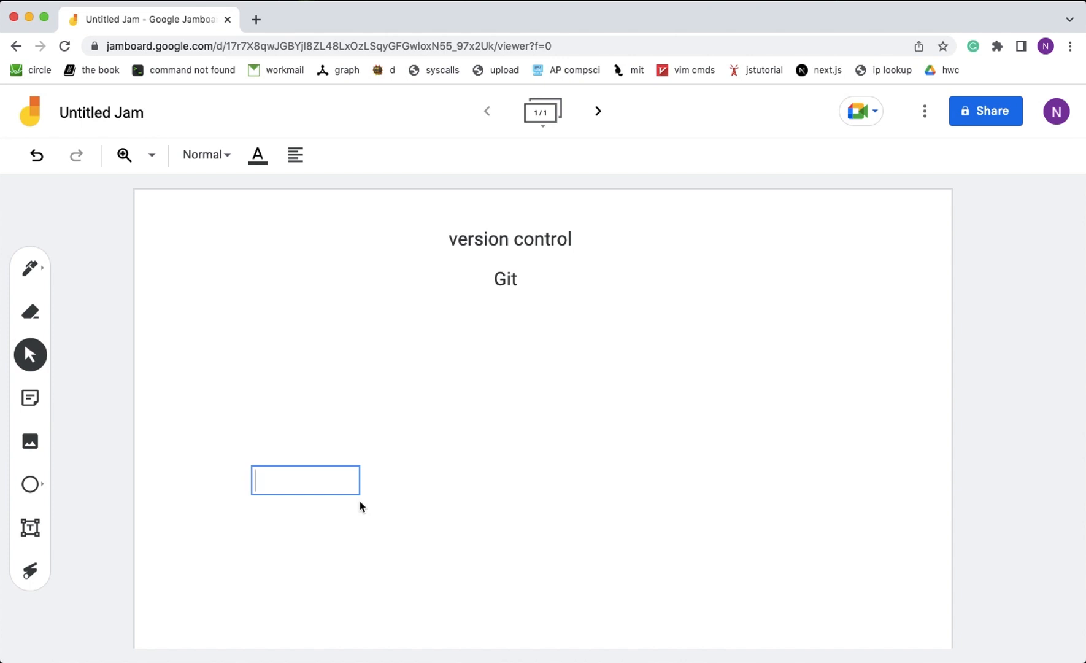
text(changes)
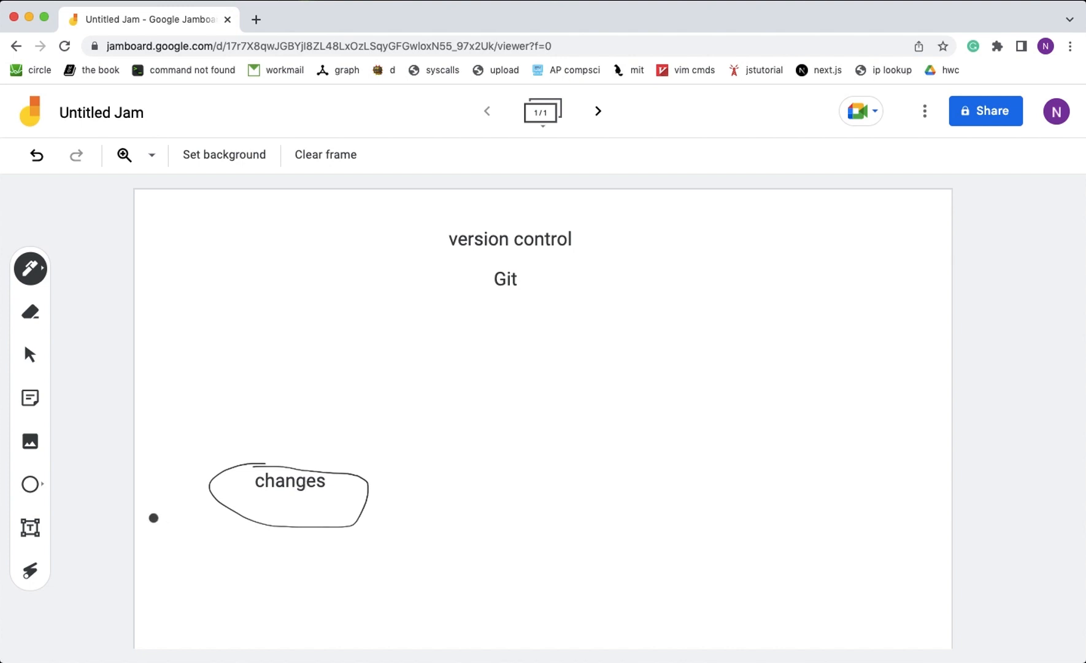
mouse_move(31, 531)
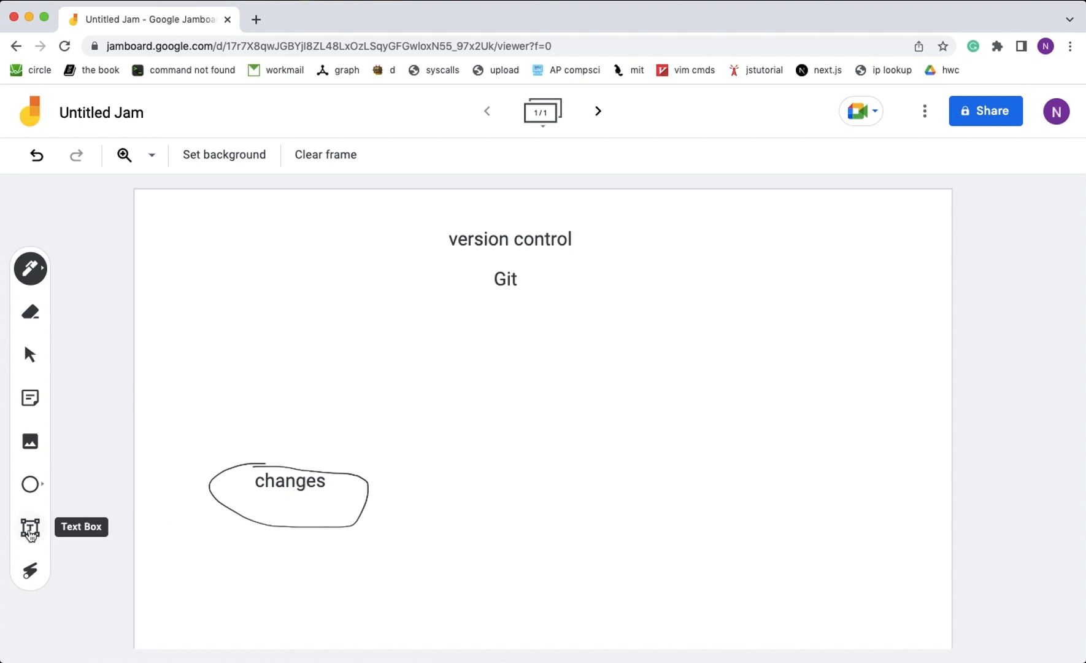
mouse_move(304, 479)
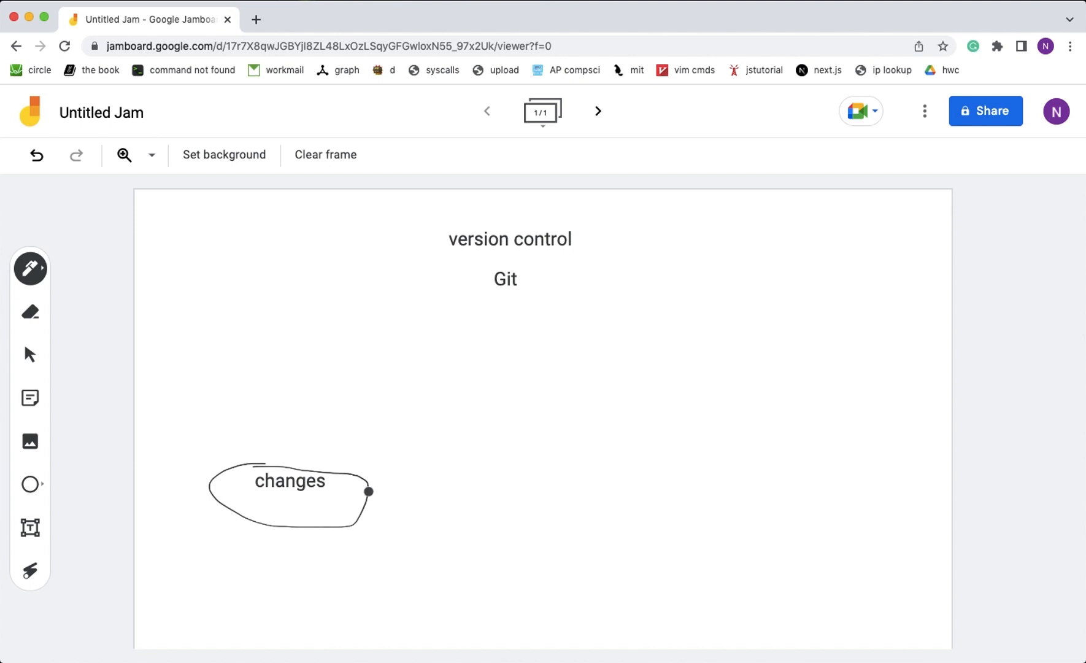
Add 'staging' and 'committing' text boxes beside changes, then switch to the Pen to circle them.
click(31, 528)
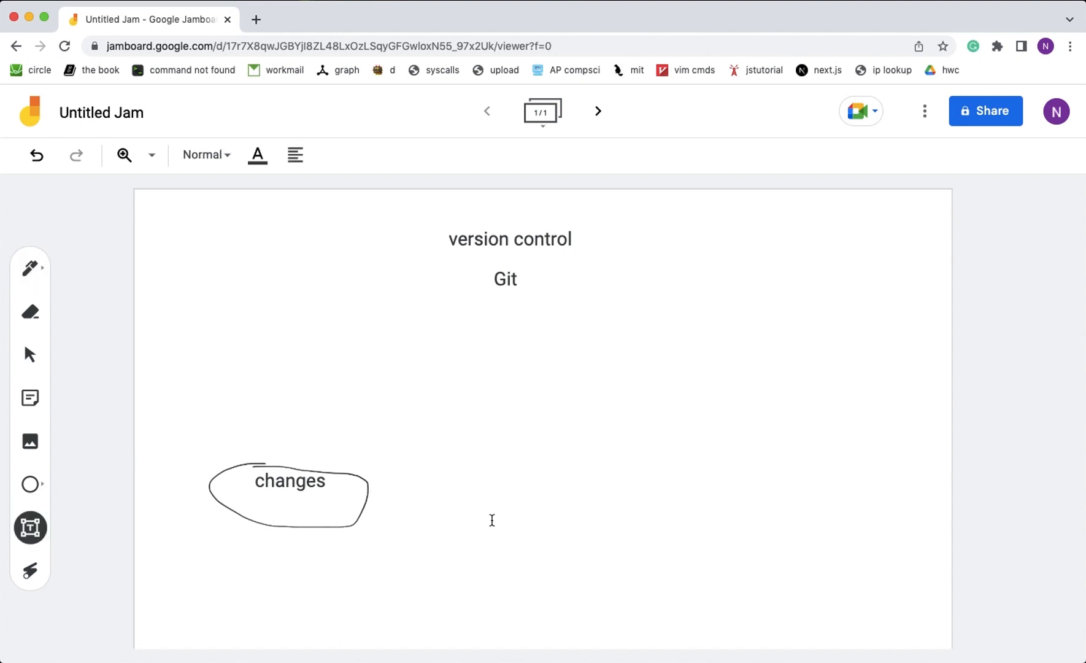
text(staging)
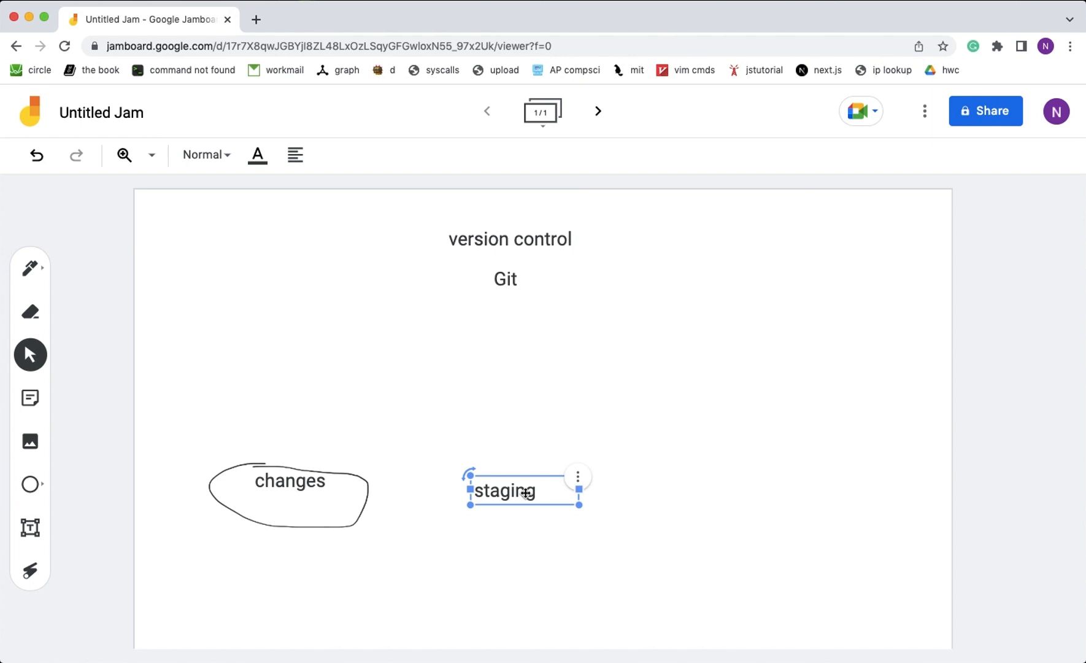
click(60, 386)
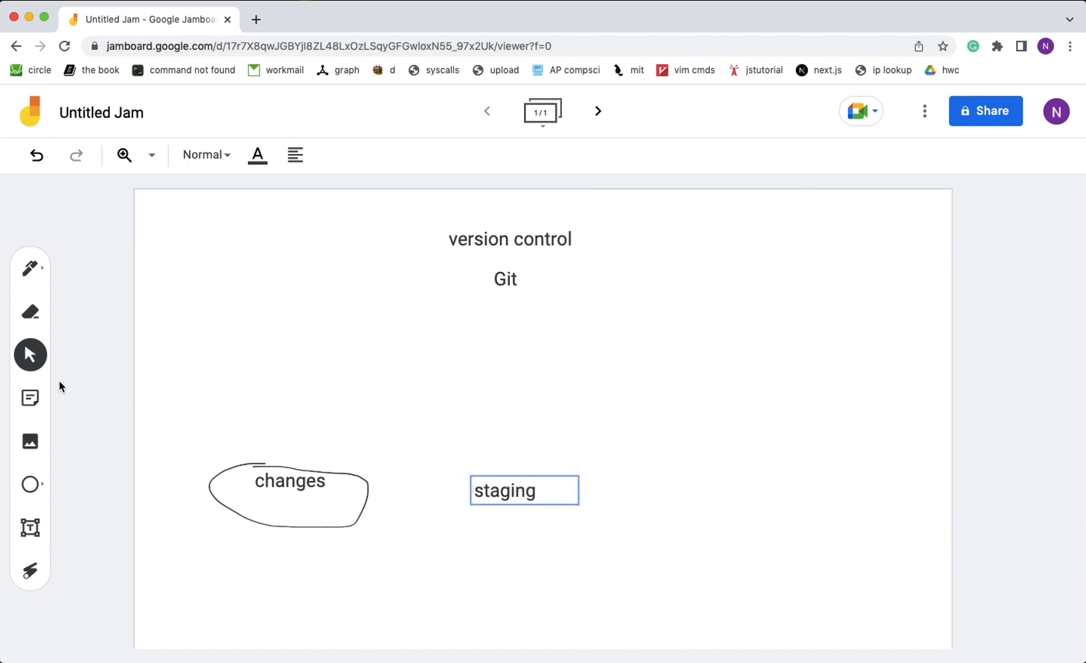
mouse_move(29, 529)
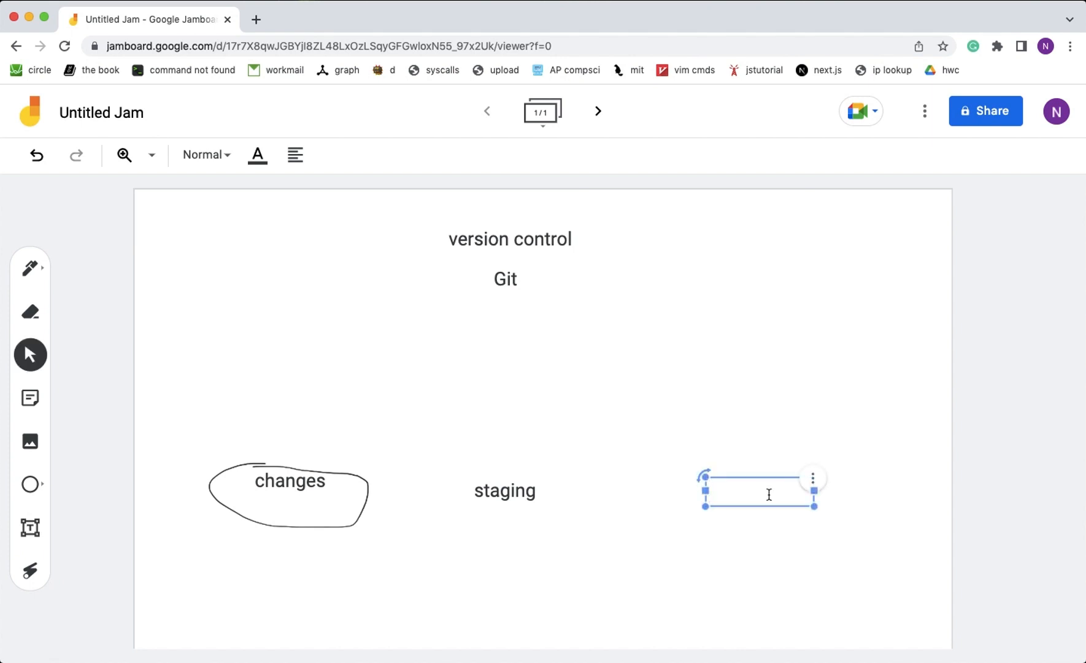
text(committin)
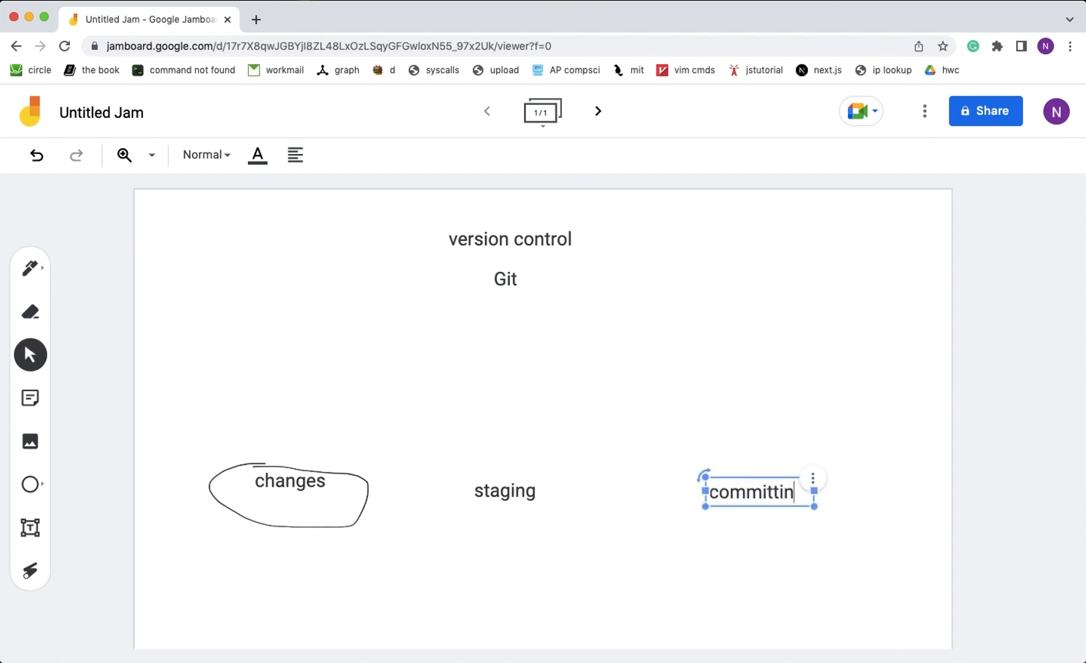
mouse_move(30, 269)
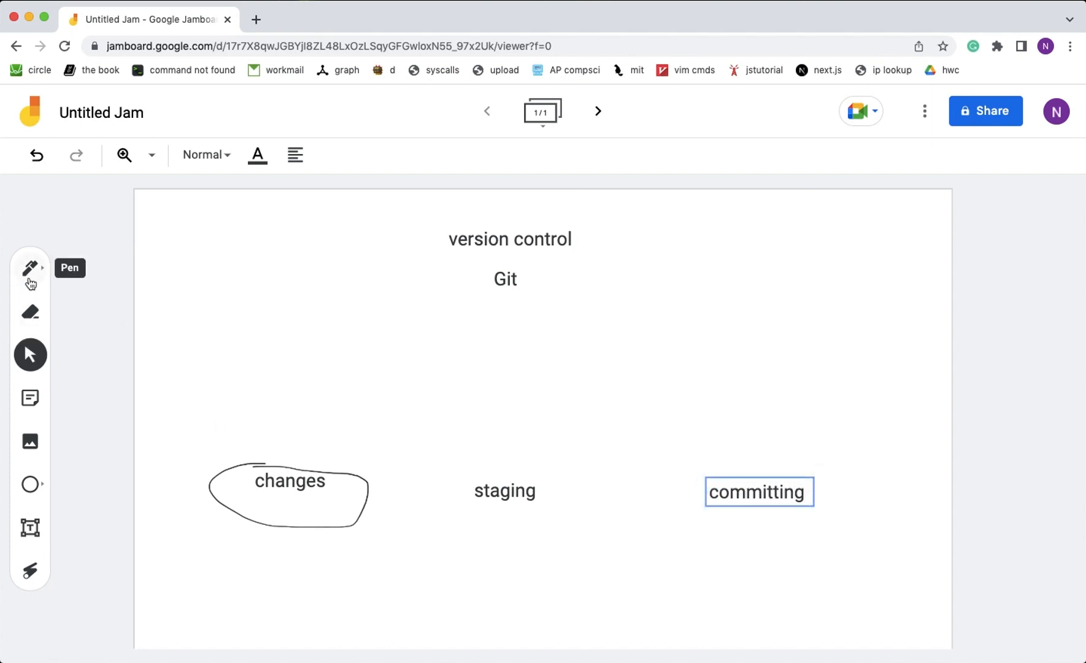
click(30, 268)
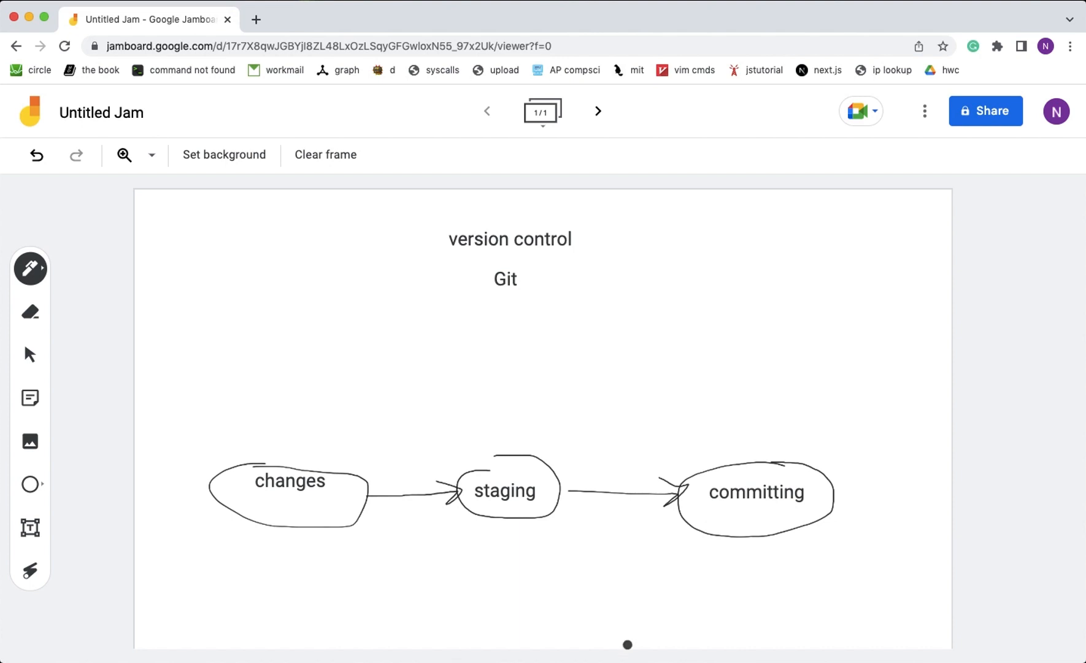
In the shell, cd into the example folder and run git init to create the repository.
click(686, 629)
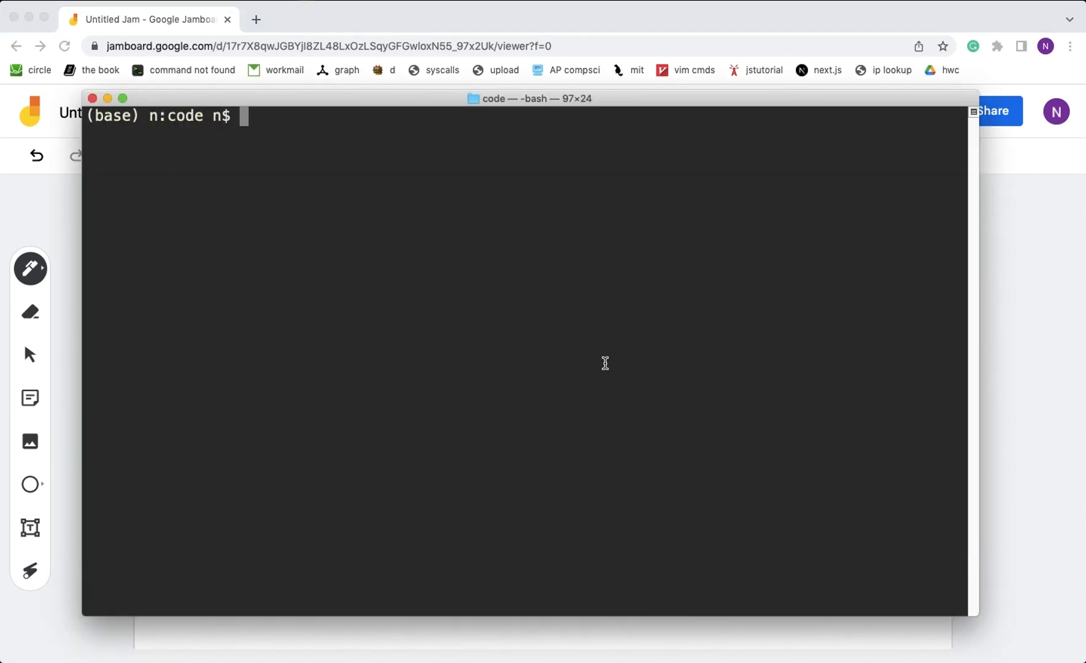
text(cd exampl)
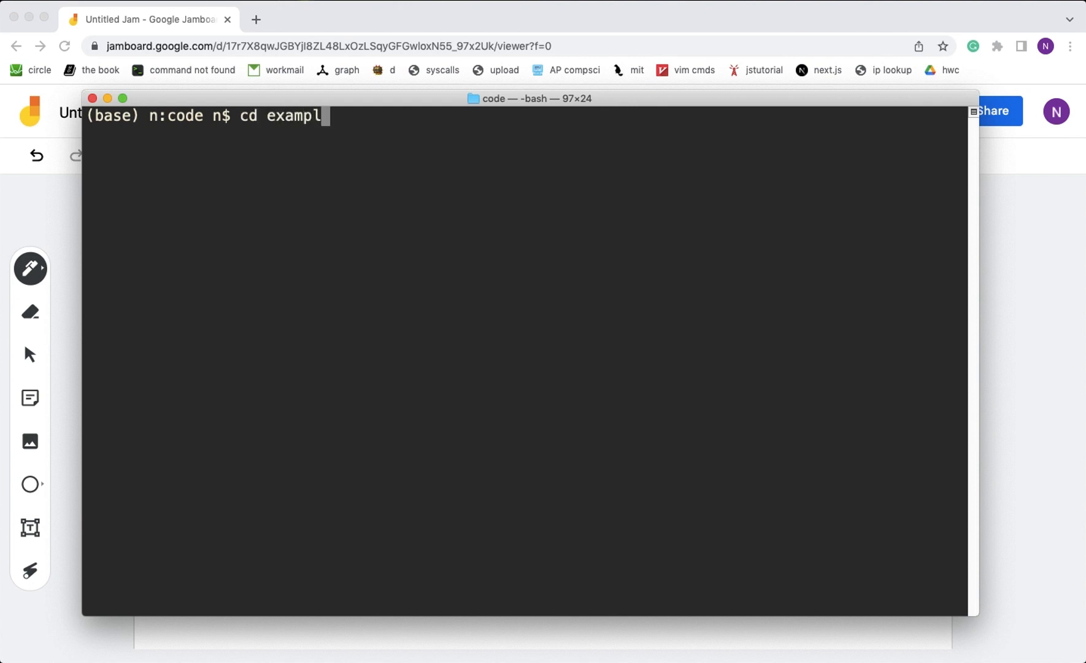
key(Return)
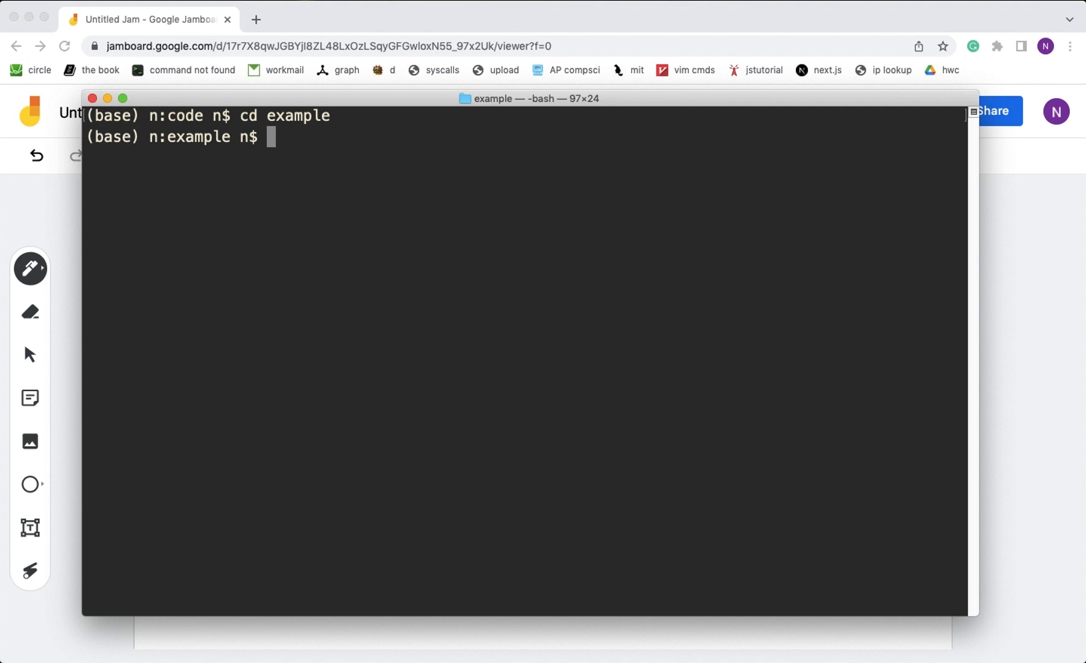
text(git init)
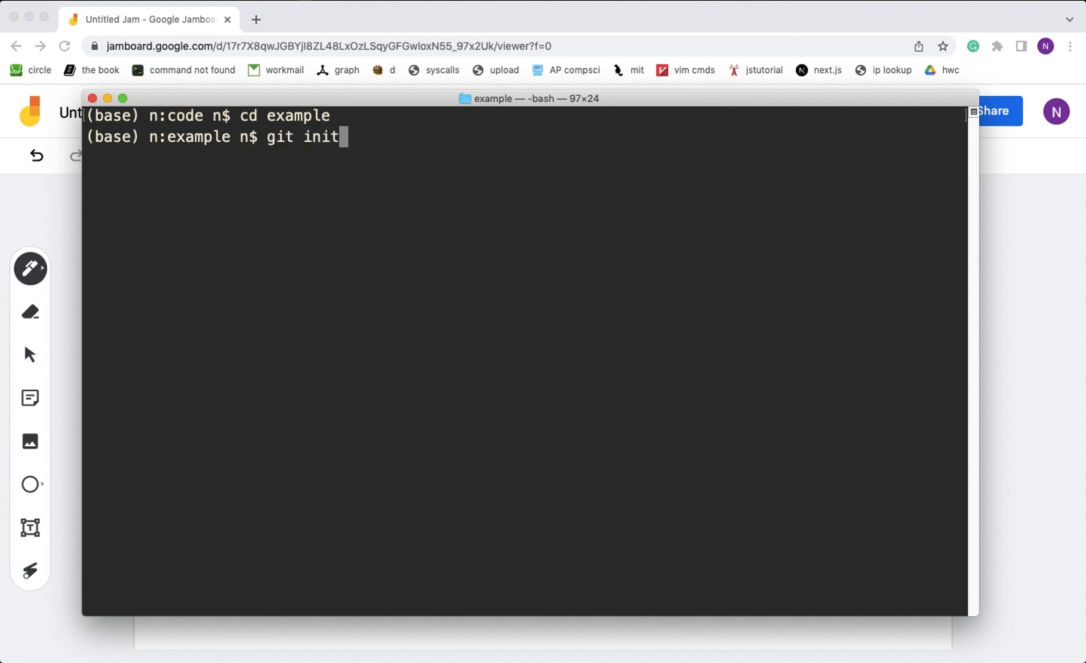
key(Return)
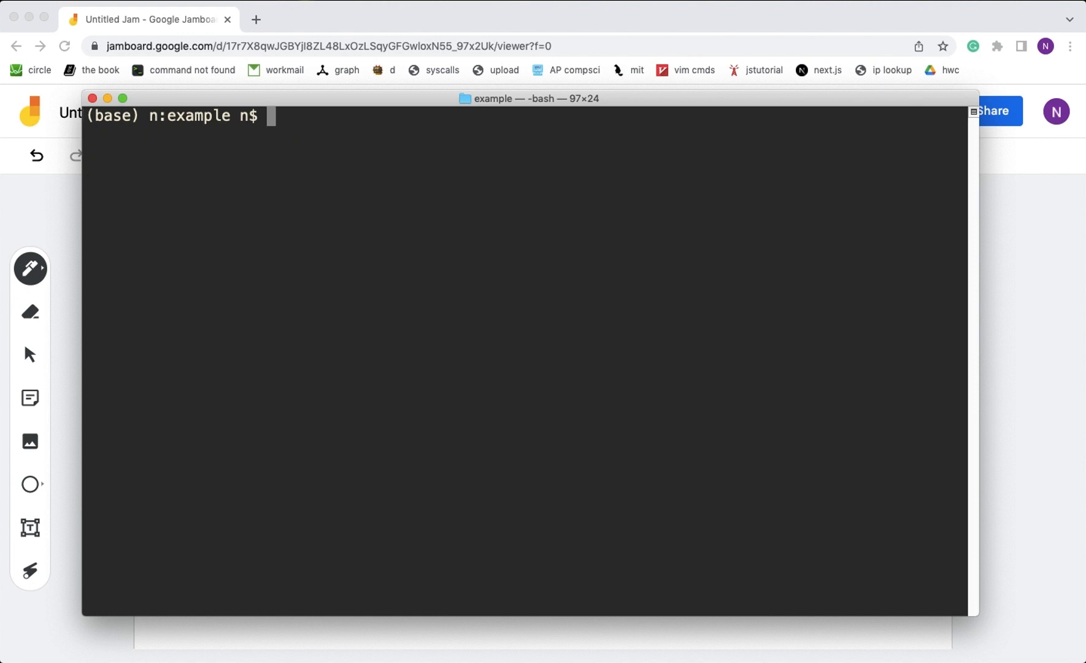
text(v)
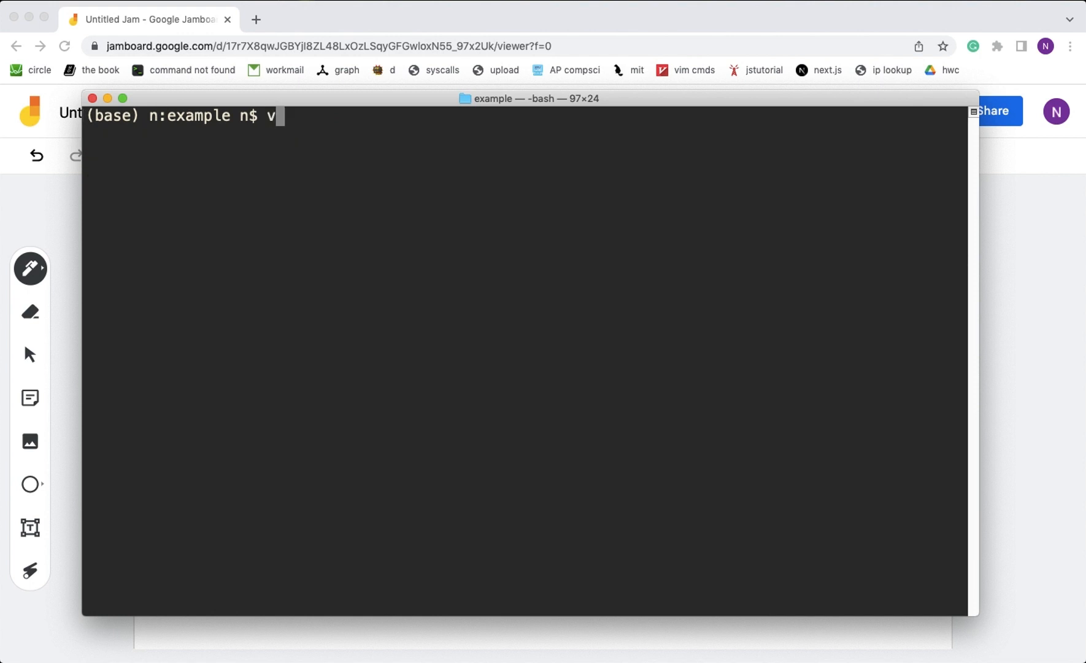
Open a.txt in vim and insert a line of placeholder text.
text(im a)
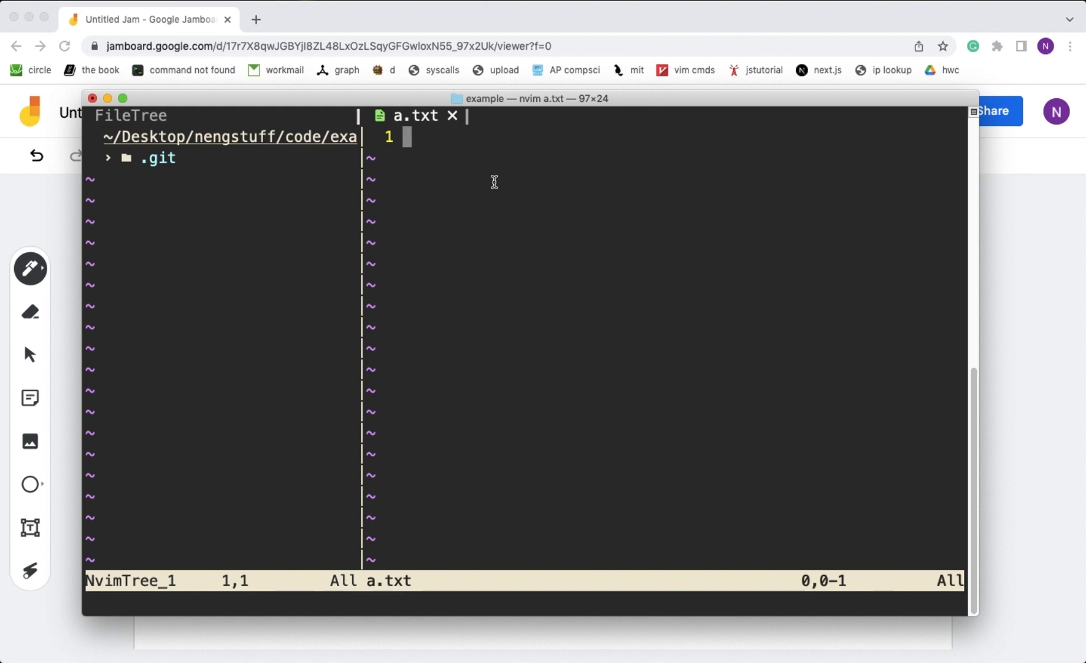
key(i)
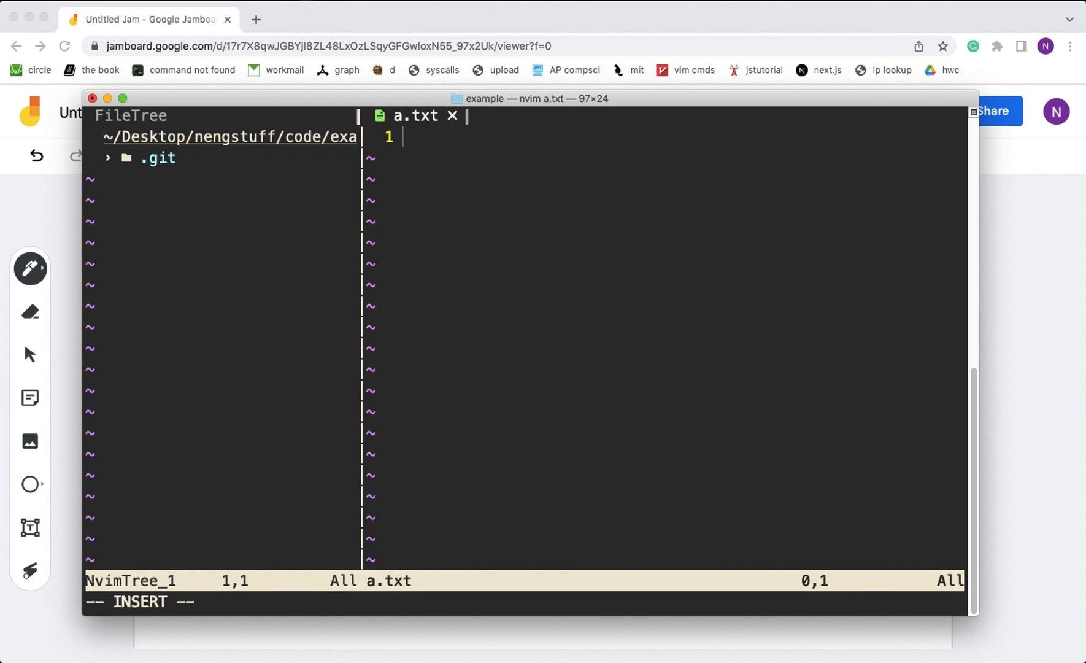
mouse_move(491, 182)
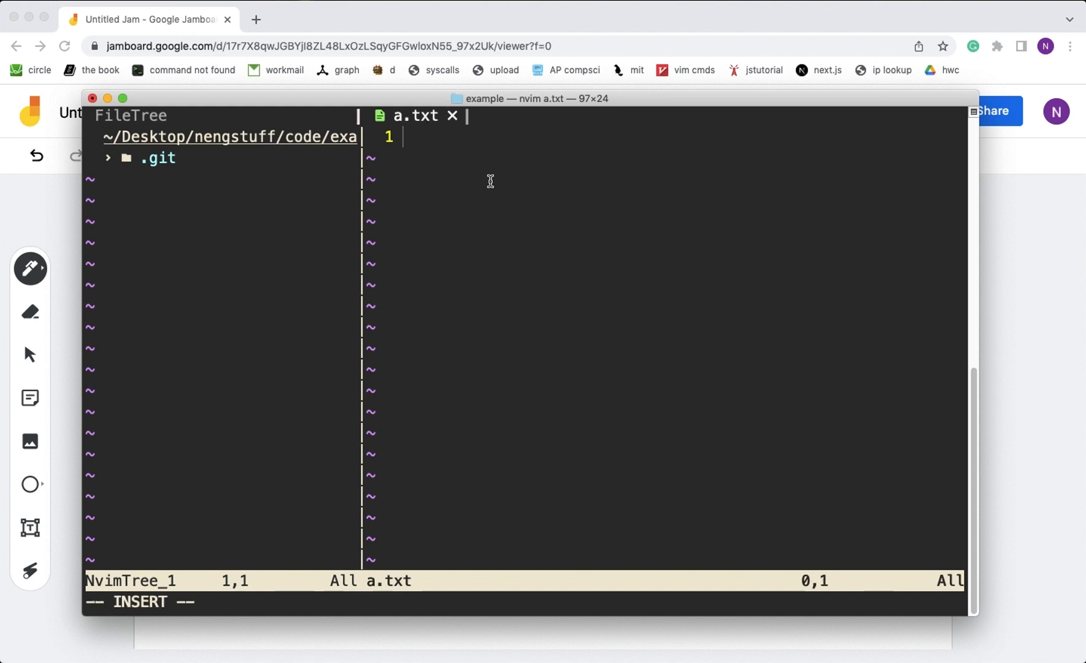
text(fshgfk wakfghasd hagjgwkj)
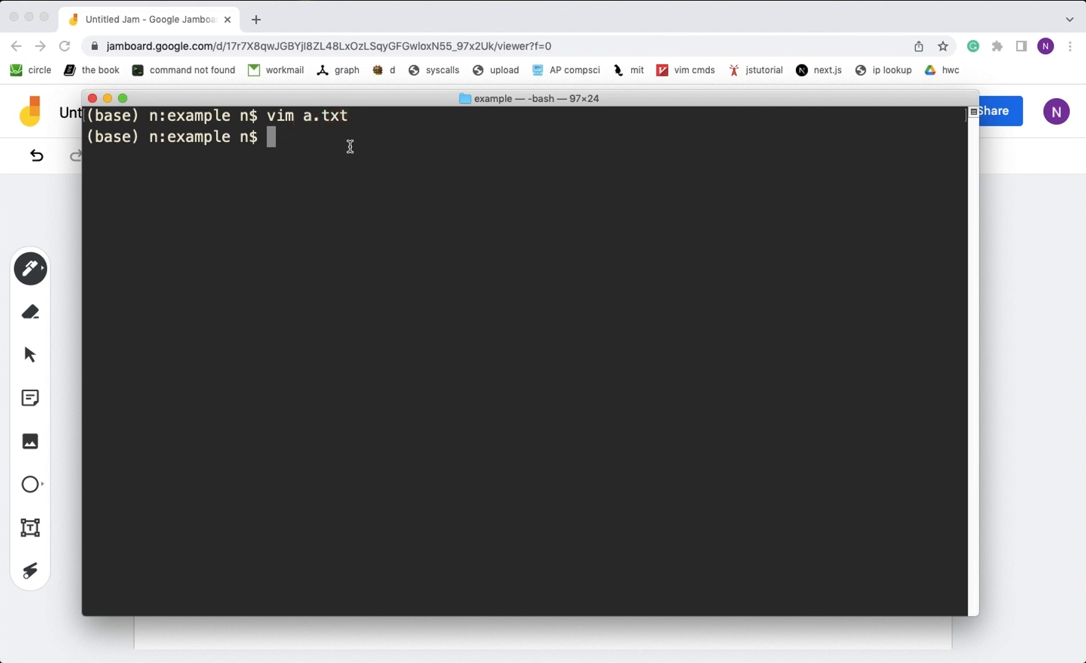
mouse_move(1025, 292)
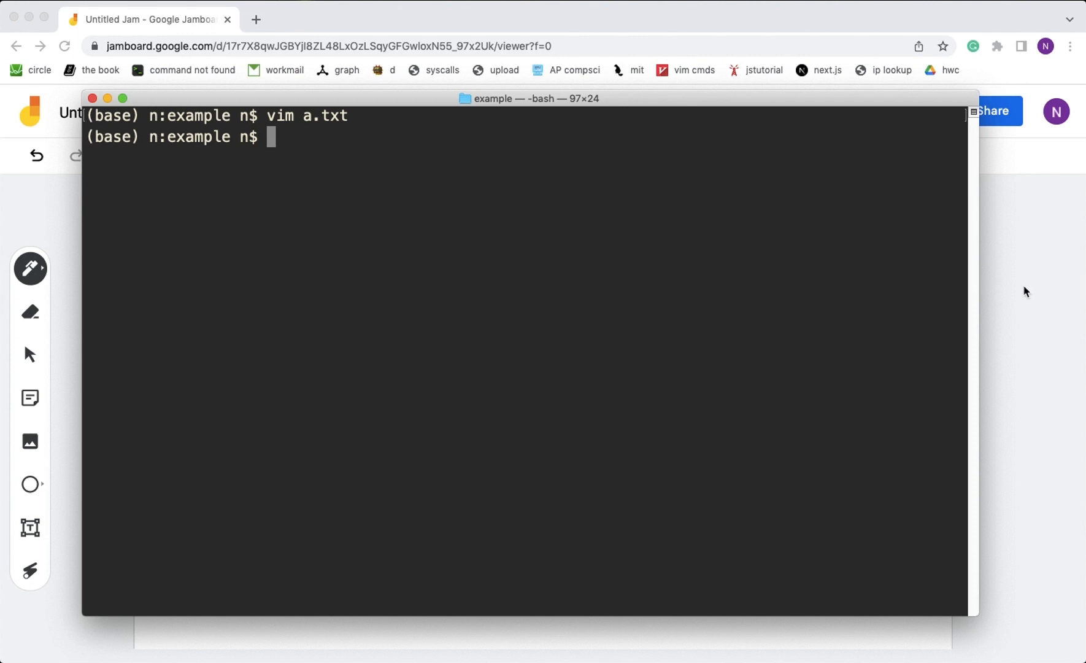
Run git add a.txt to stage the new file.
text(git)
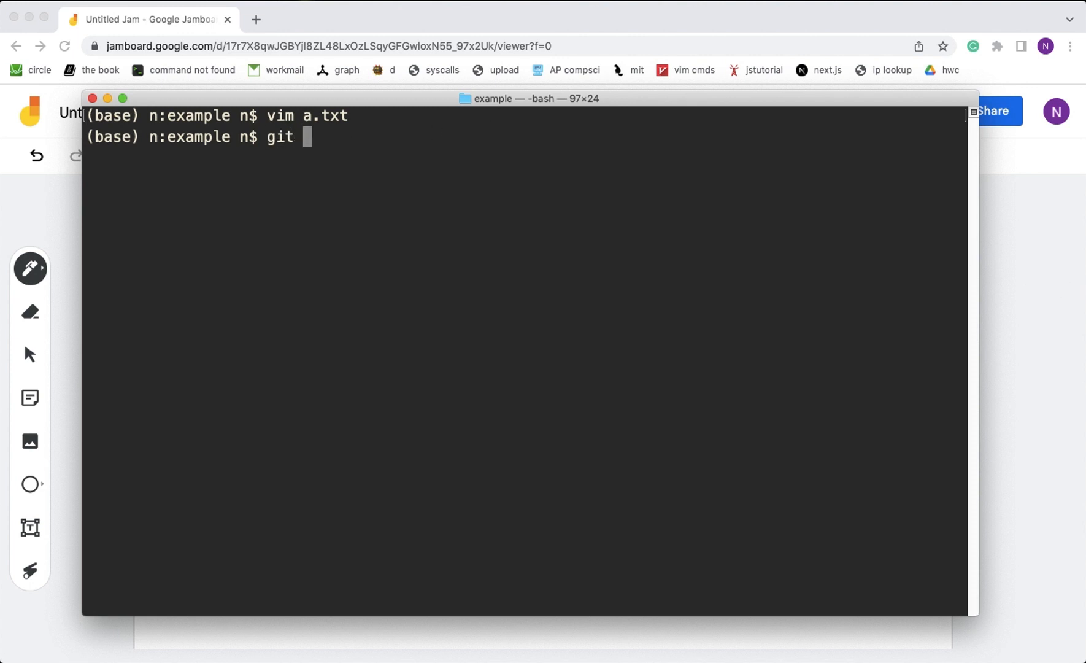
text(a.txt)
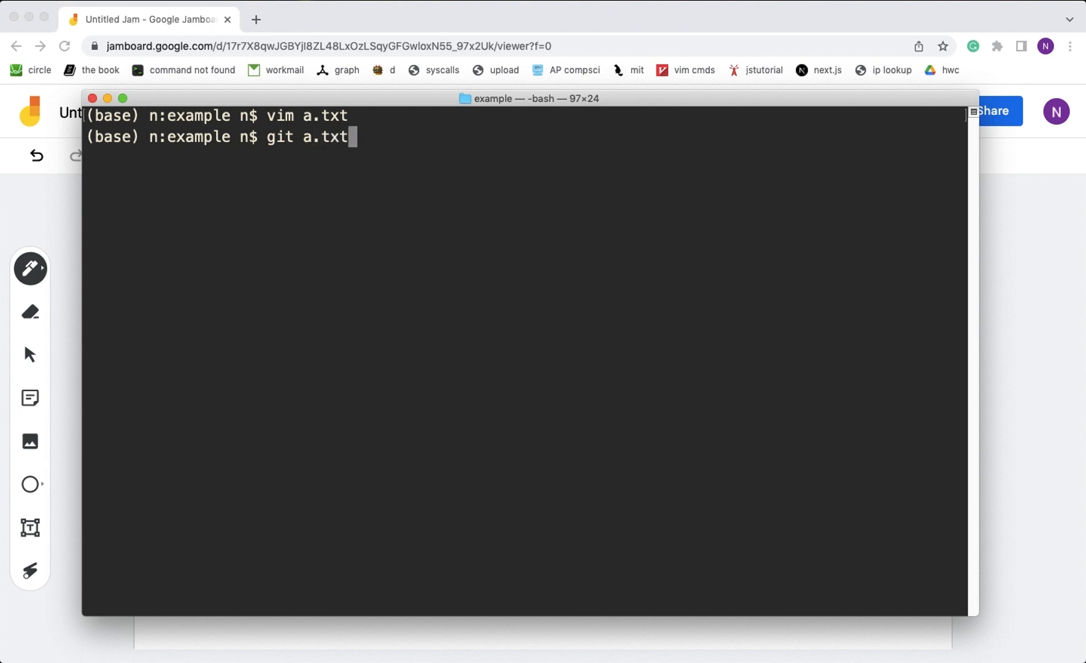
text(g)
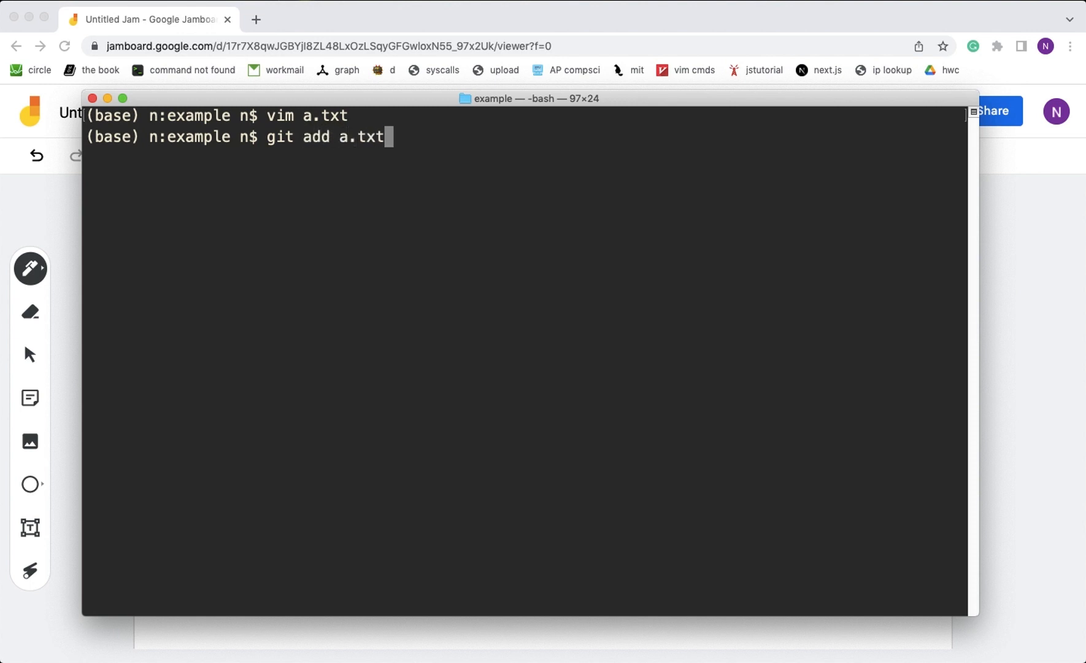
double_click(361, 136)
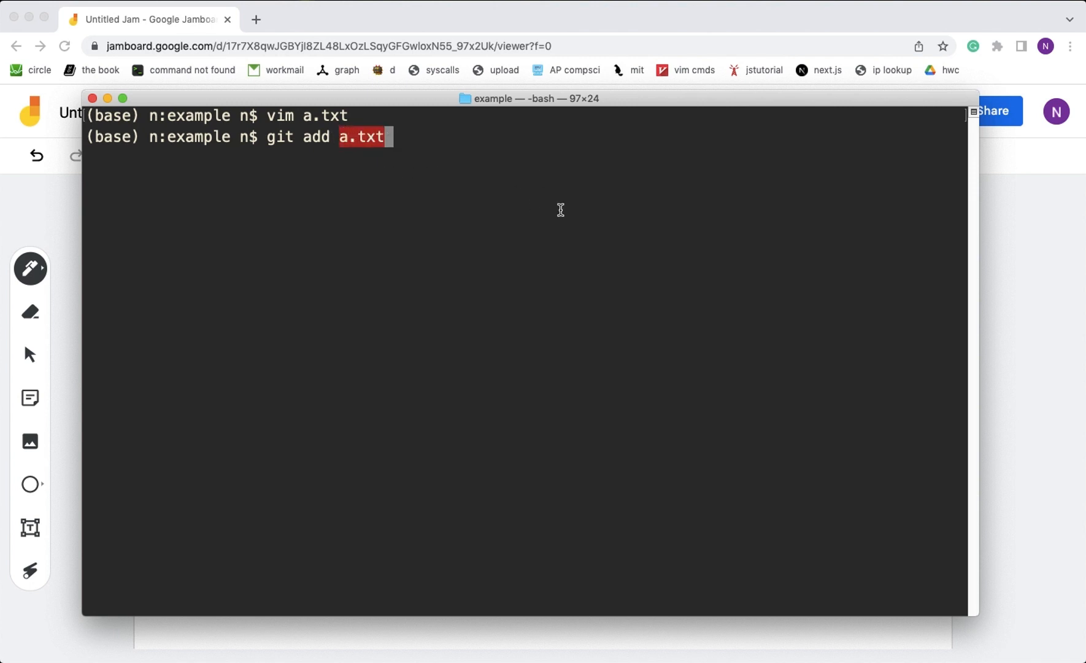
key(Return)
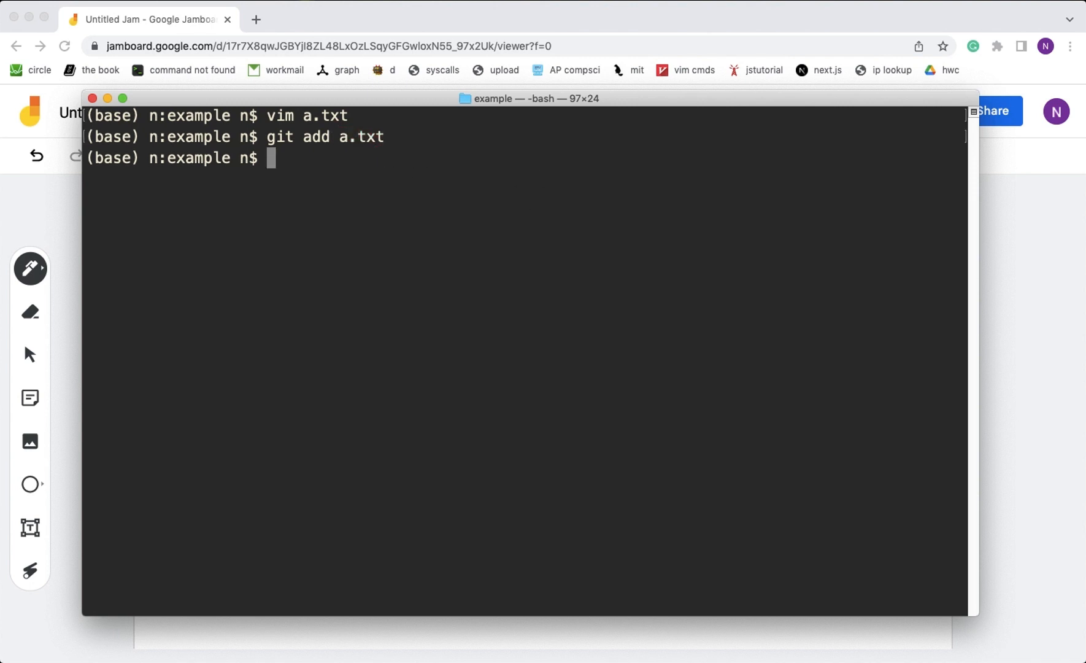
Type git add * and discard it without running.
text(git)
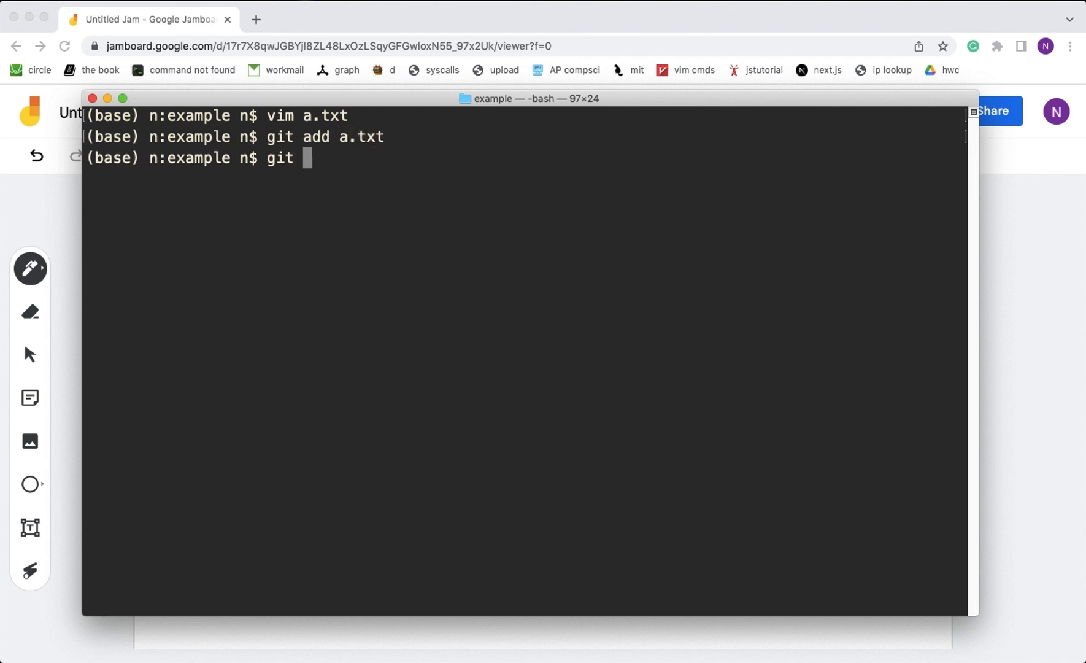
text(add *)
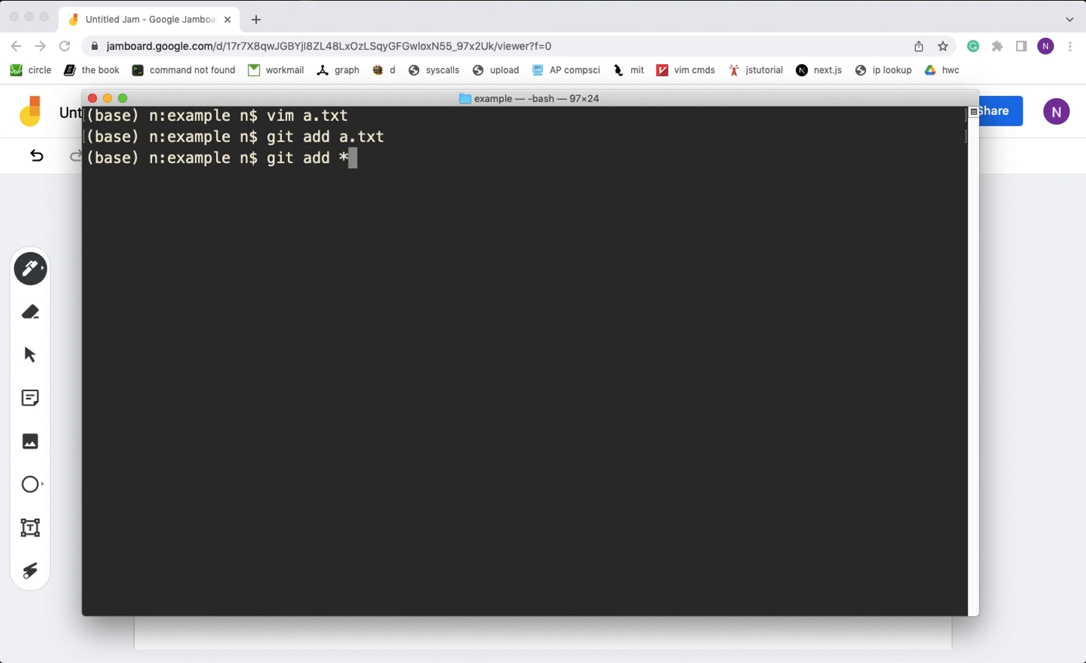
key(Backspace)
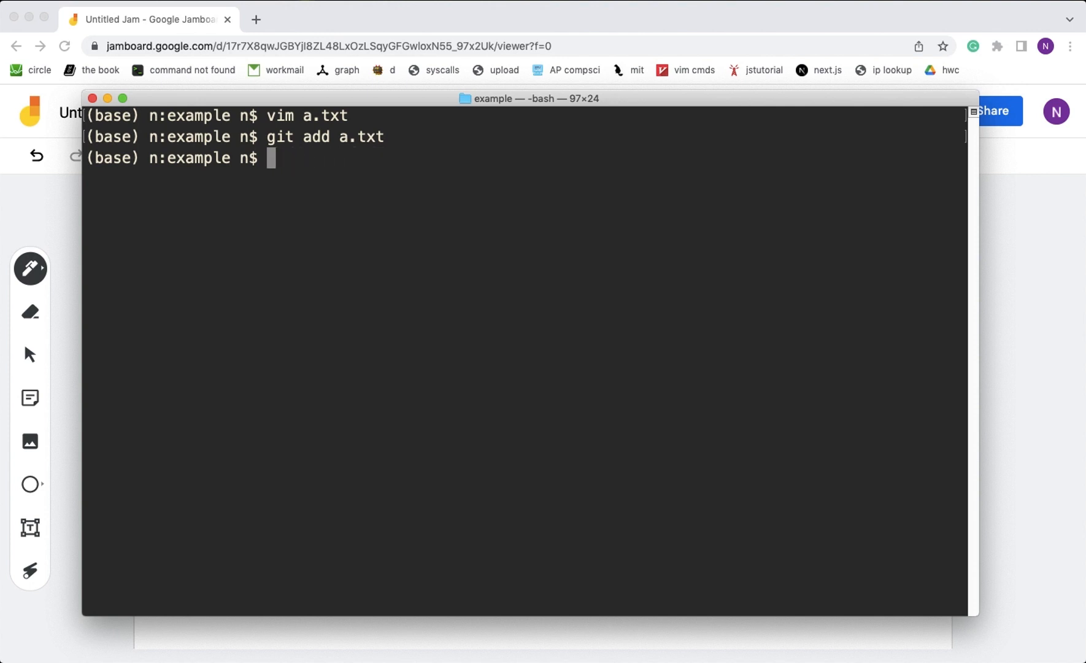
mouse_move(319, 127)
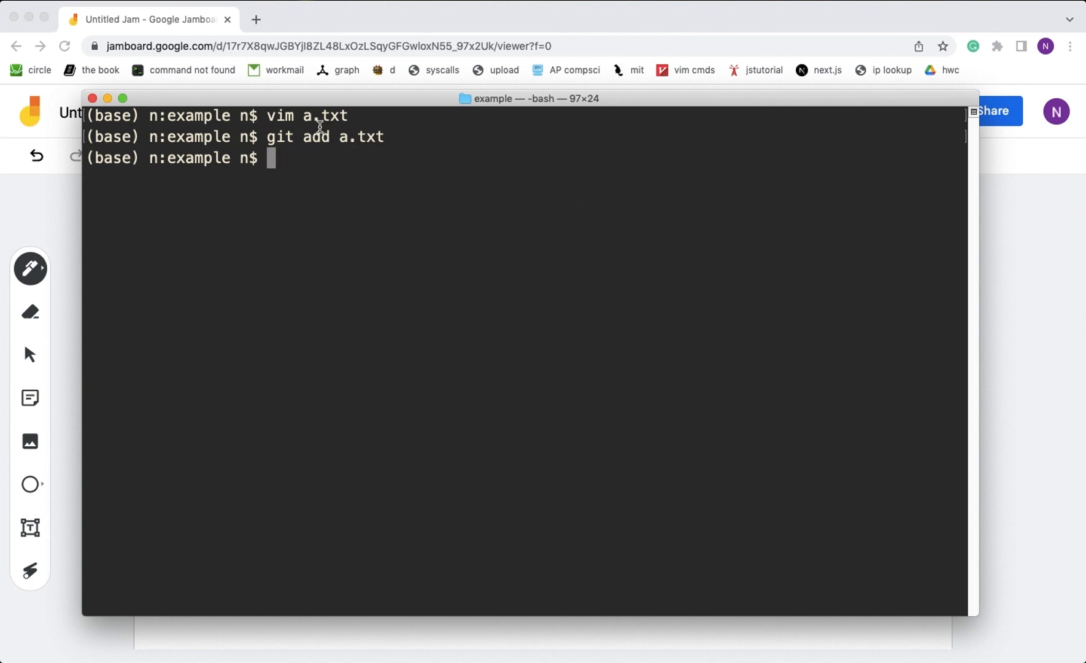
mouse_move(321, 136)
text(ls)
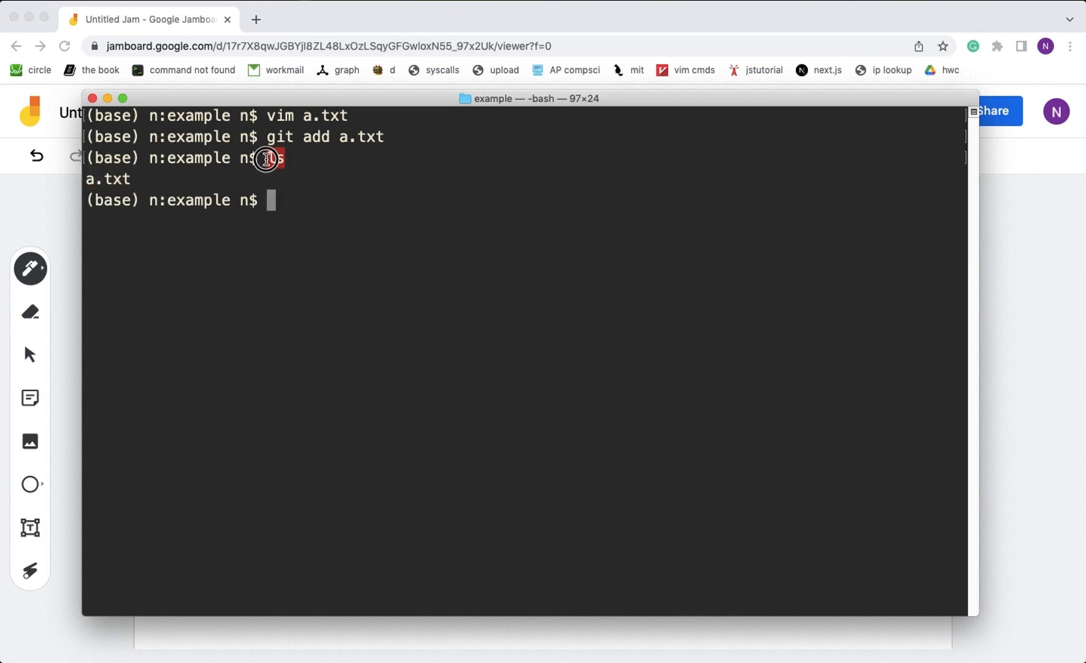
mouse_move(330, 196)
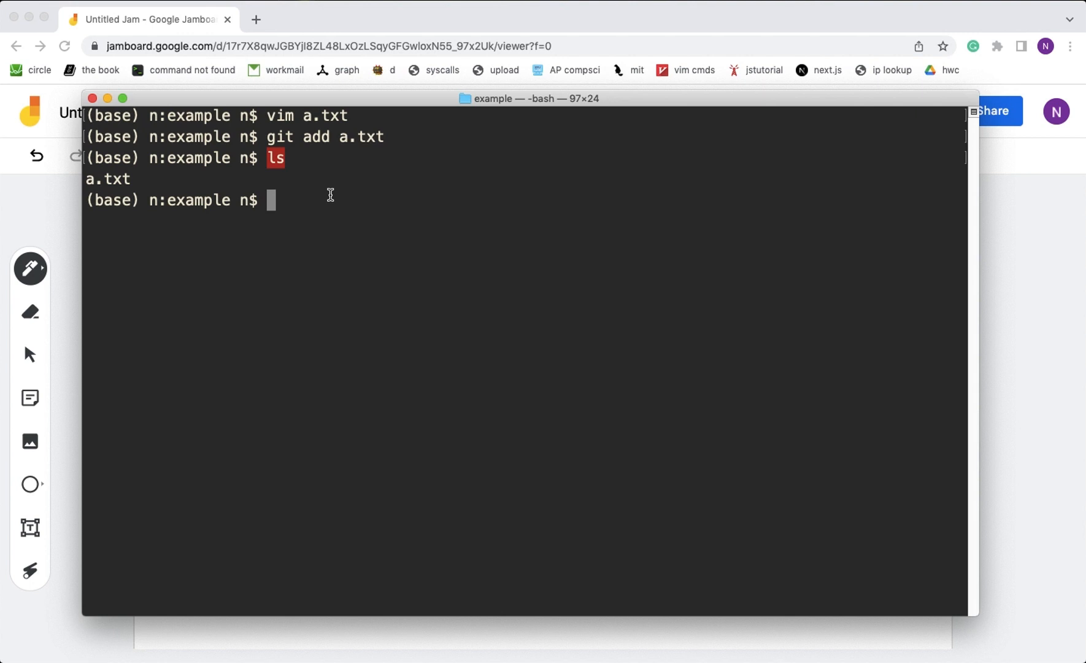
mouse_move(125, 187)
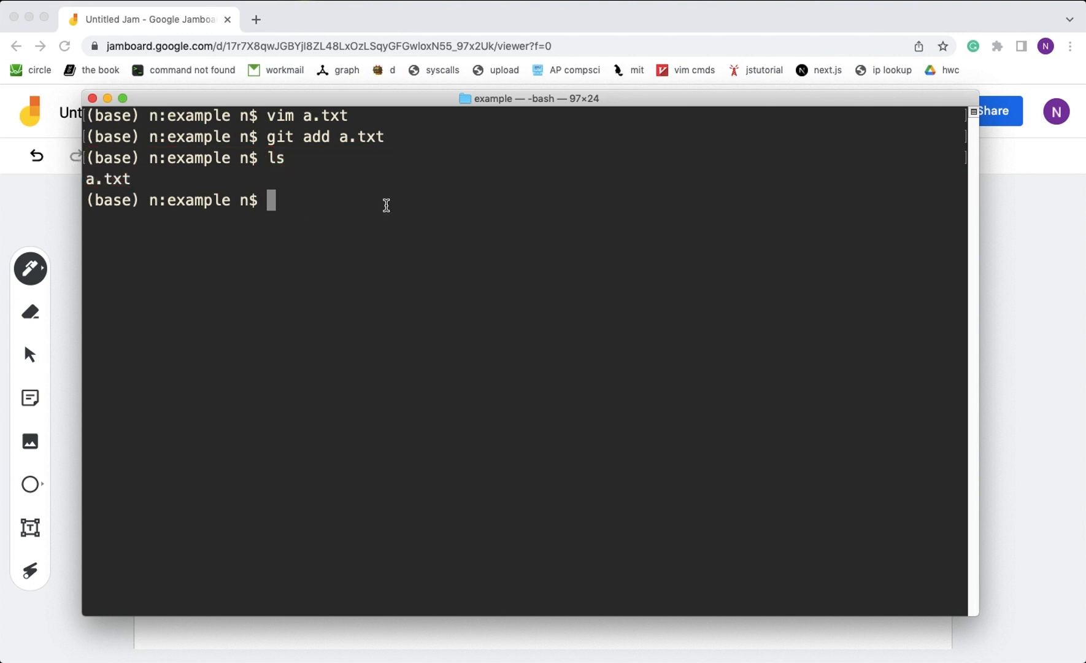
List hidden files to reveal .git and cd into it.
text(la)
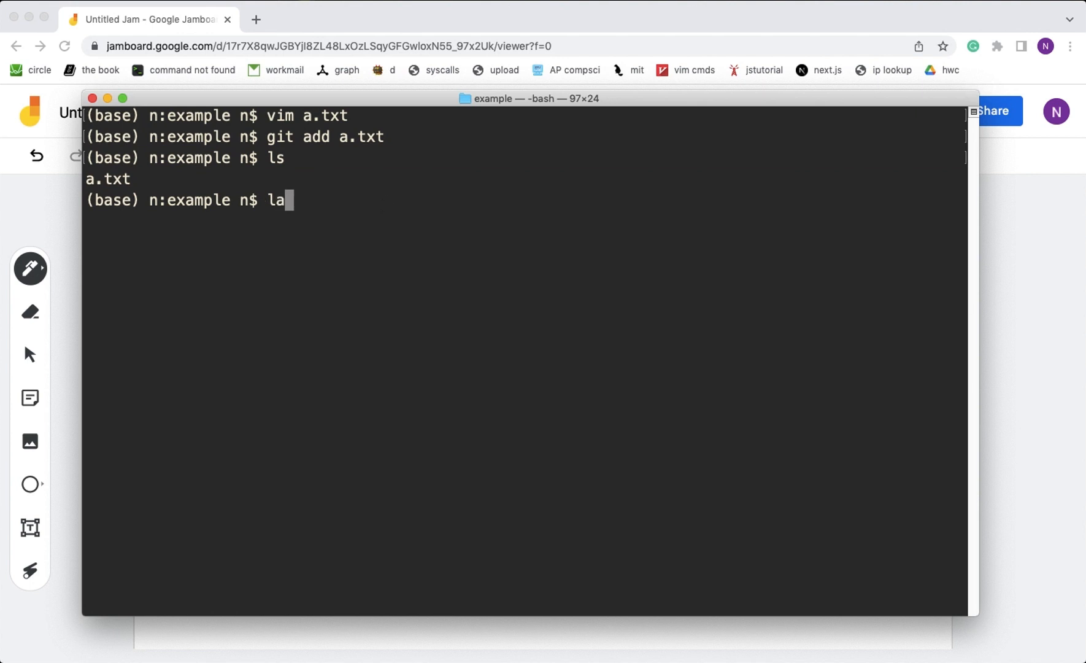
key(Return)
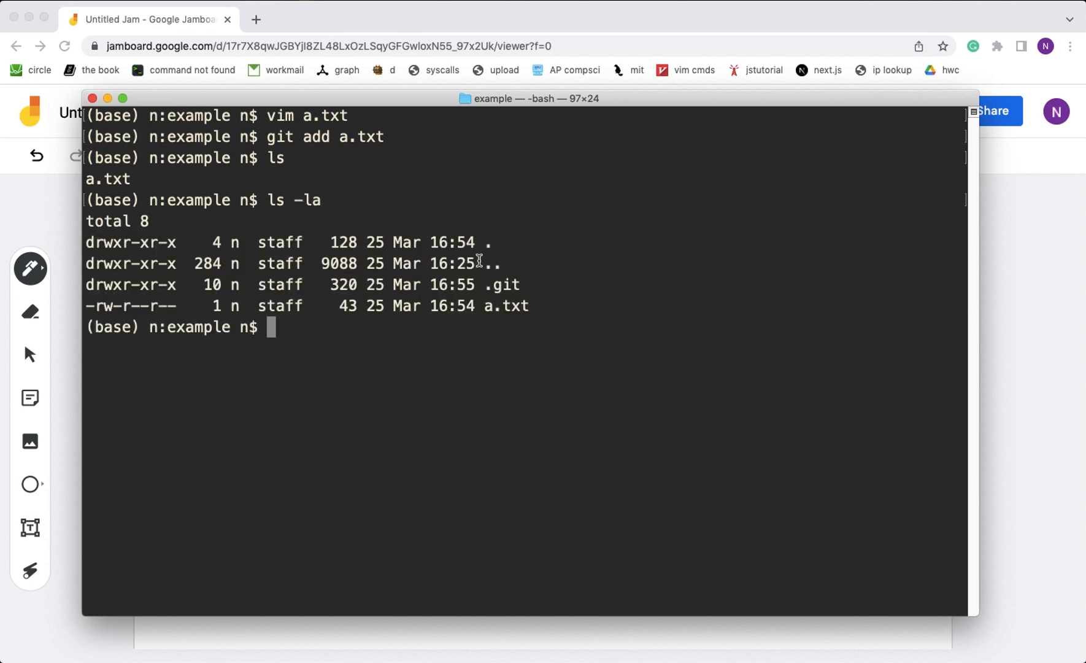
double_click(500, 285)
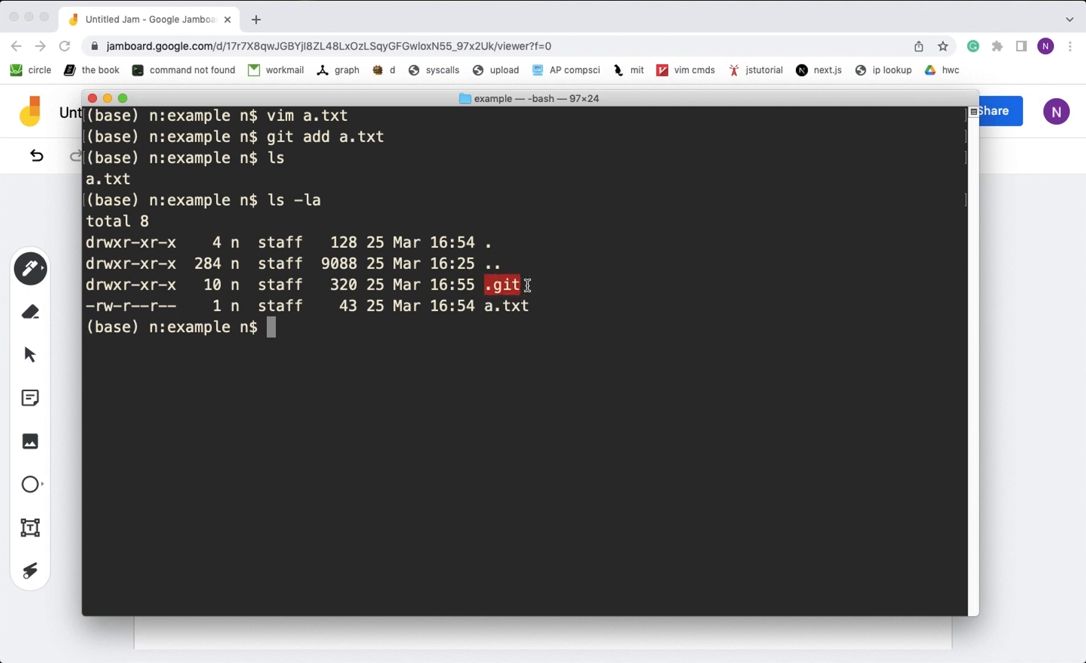
text(cd)
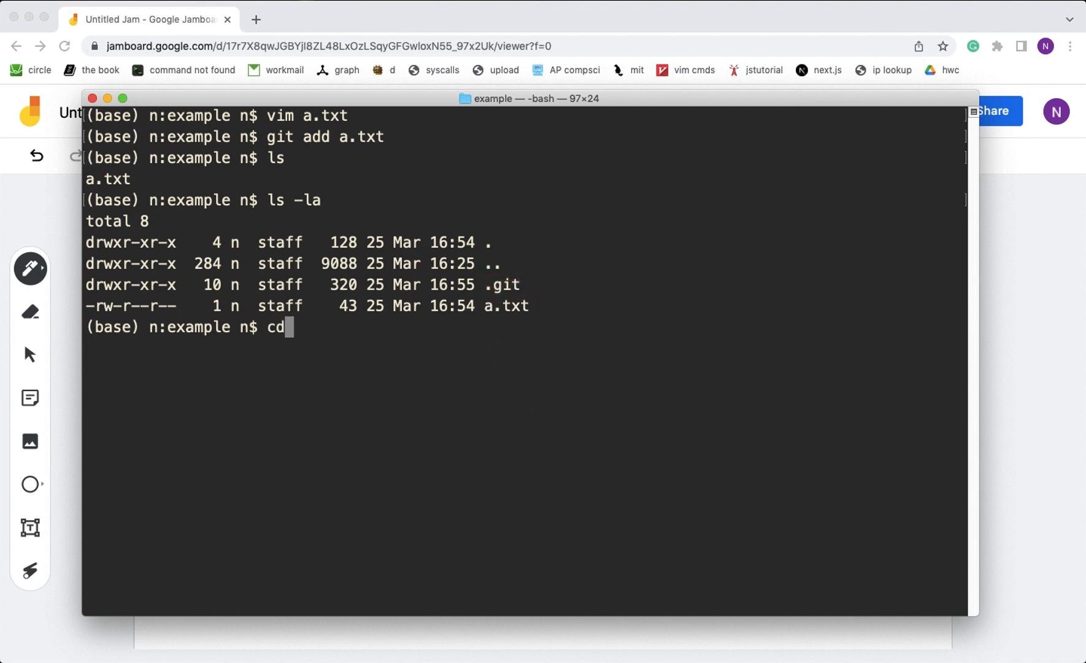
key(Return)
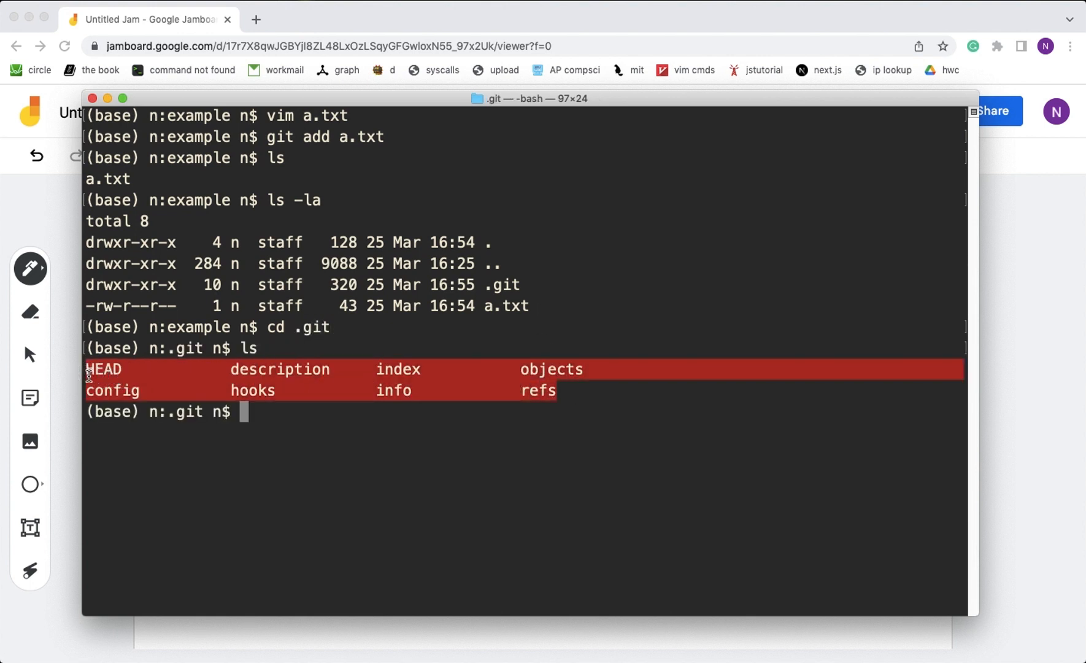
Return to the example folder with cd ..
click(411, 407)
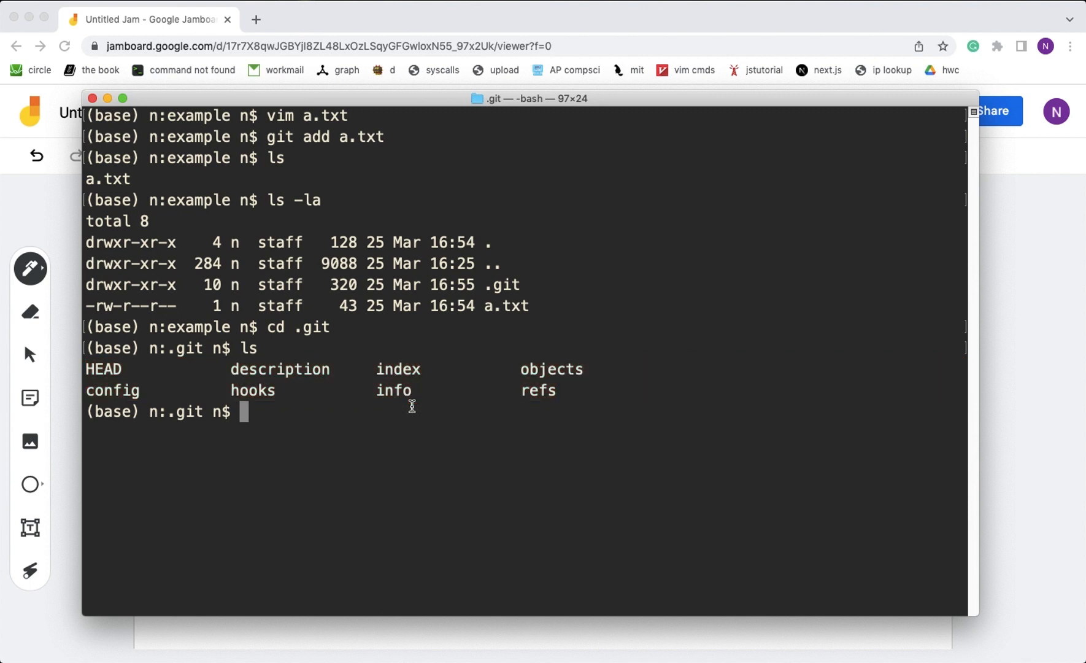
text(cd ..)
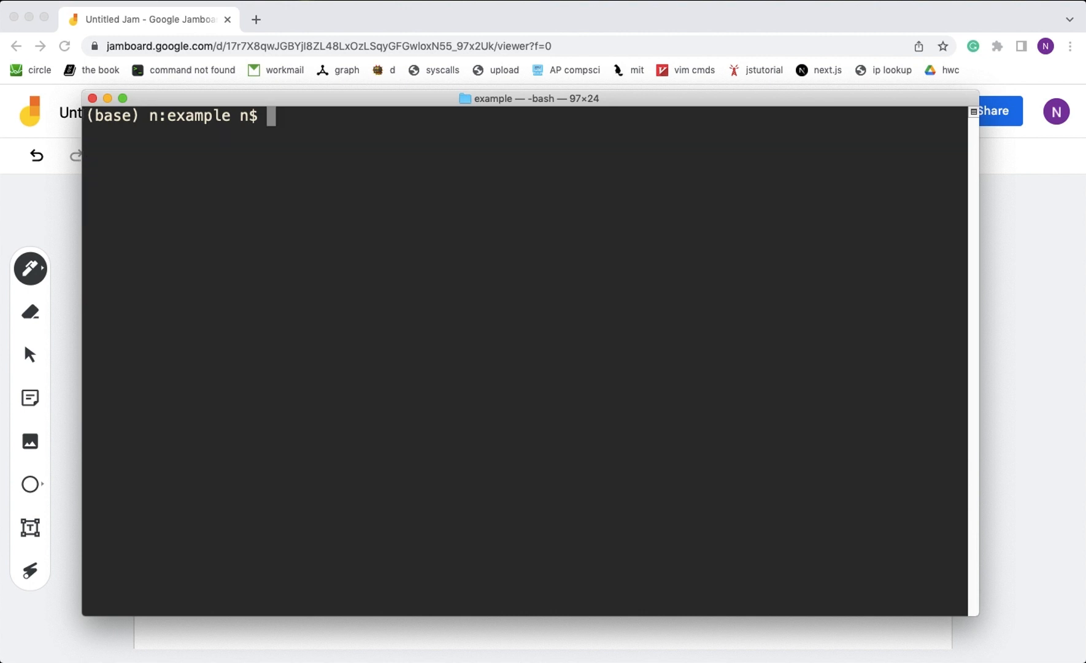
Run git status to show a.txt staged as a new file with no commits yet.
text(ls)
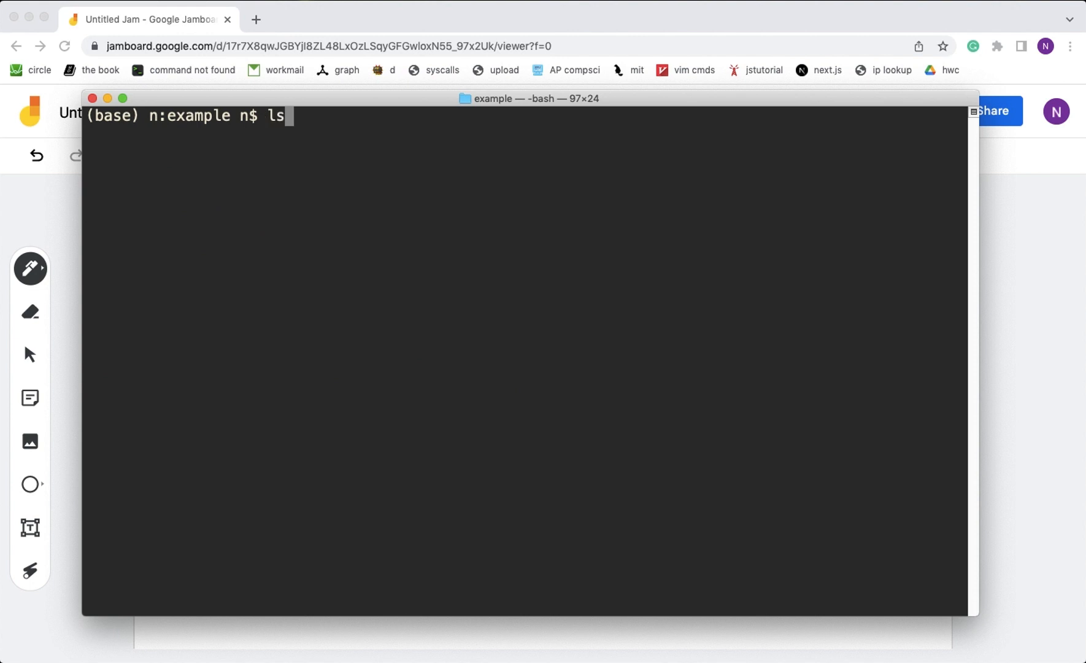
text(git sta)
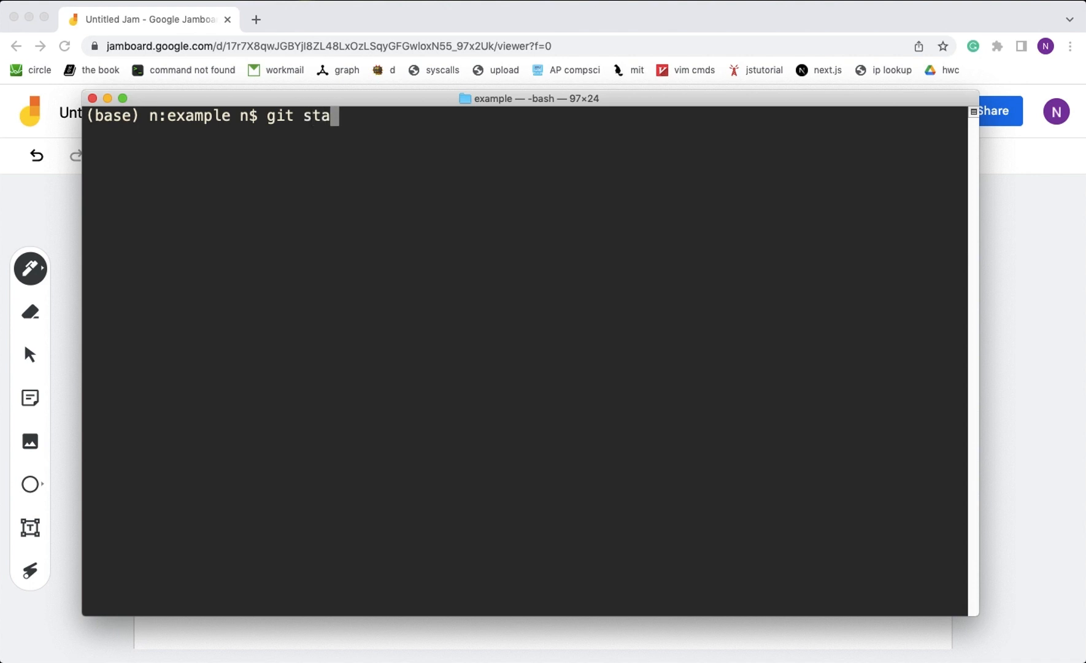
text(tus)
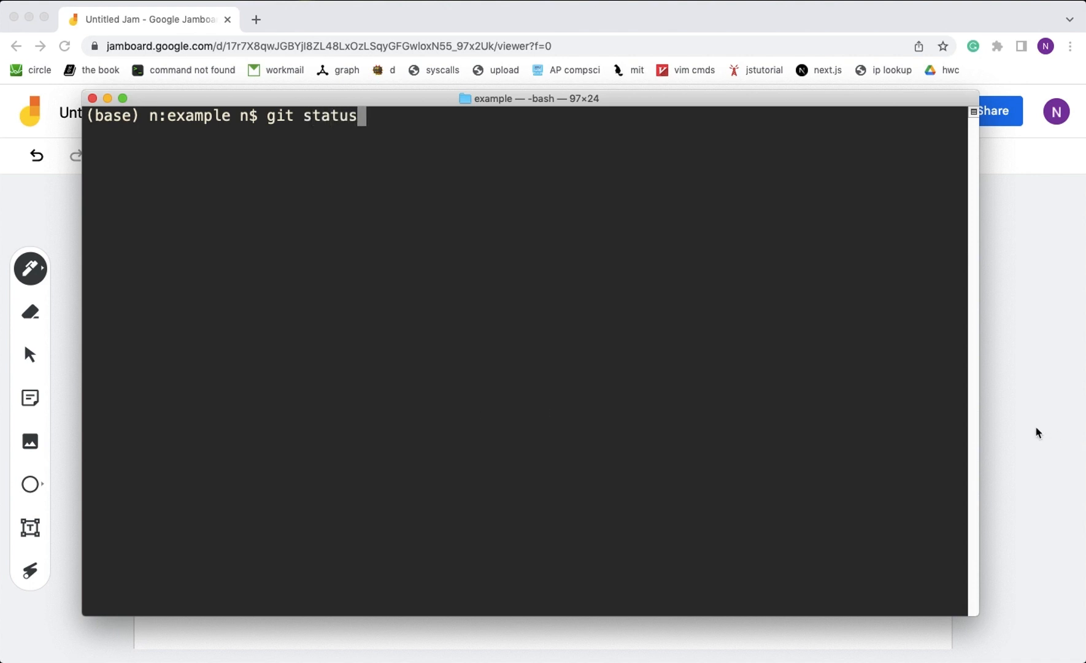
key(Return)
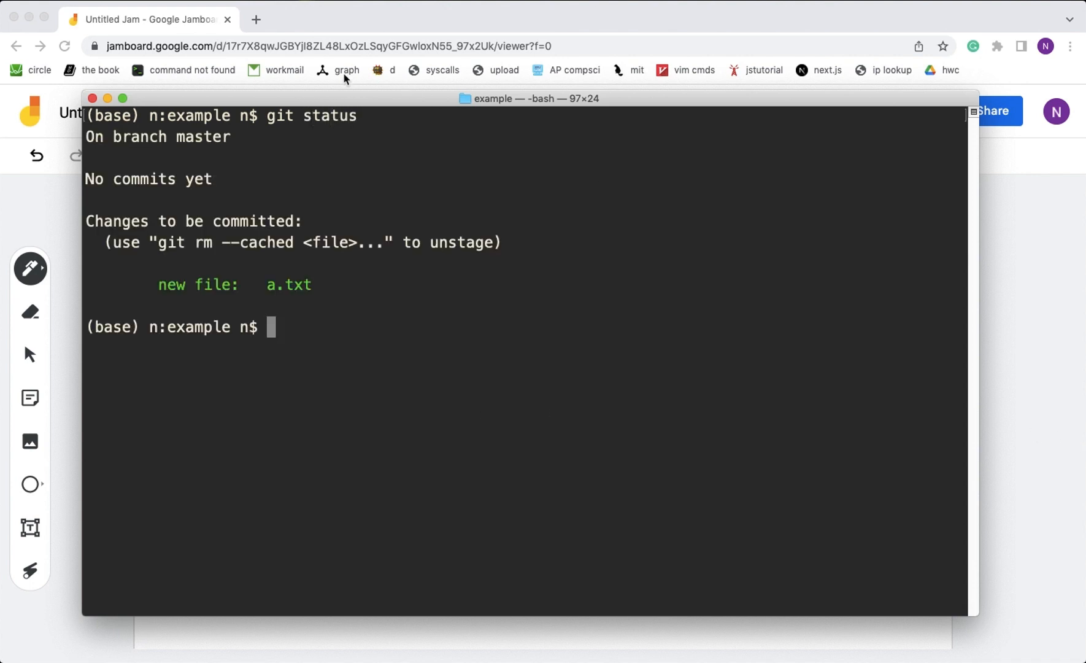
mouse_move(158, 294)
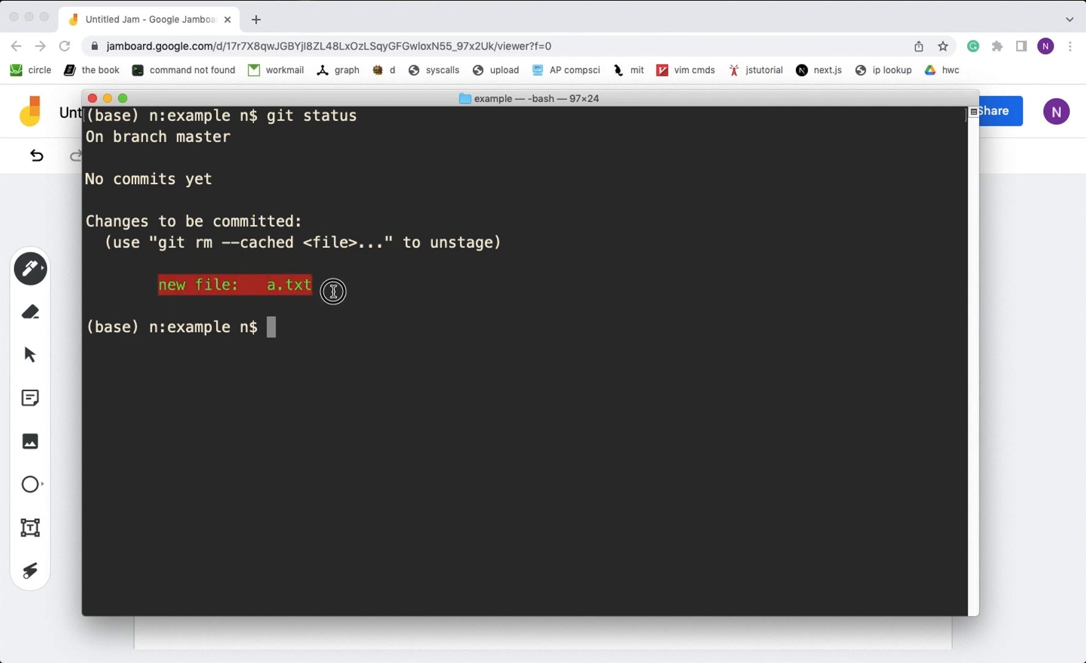
mouse_move(451, 292)
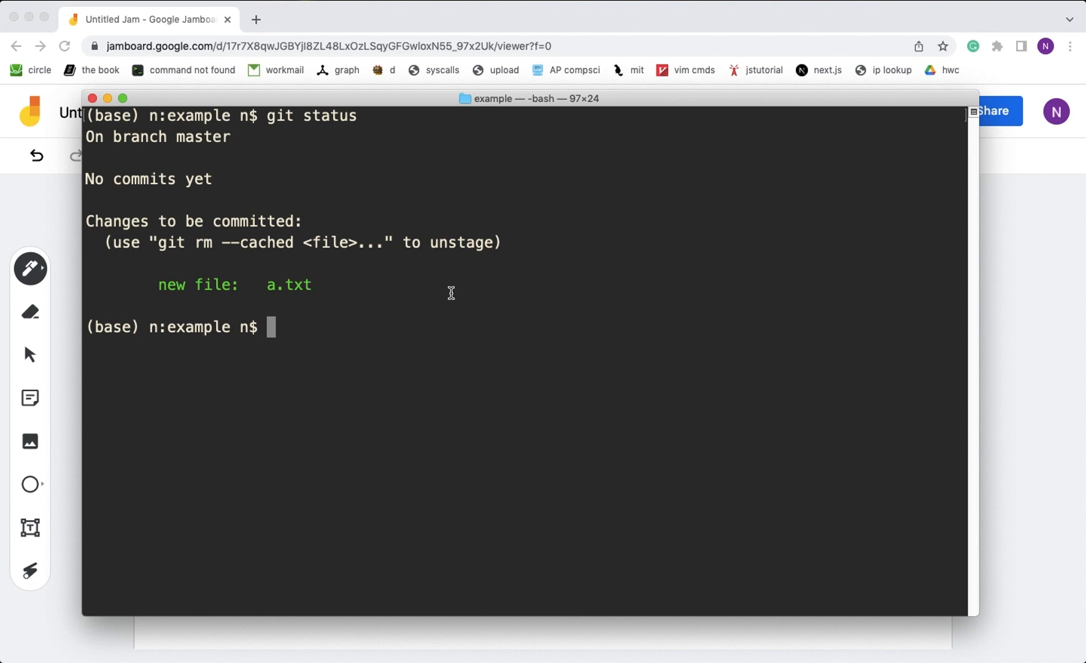
mouse_move(737, 494)
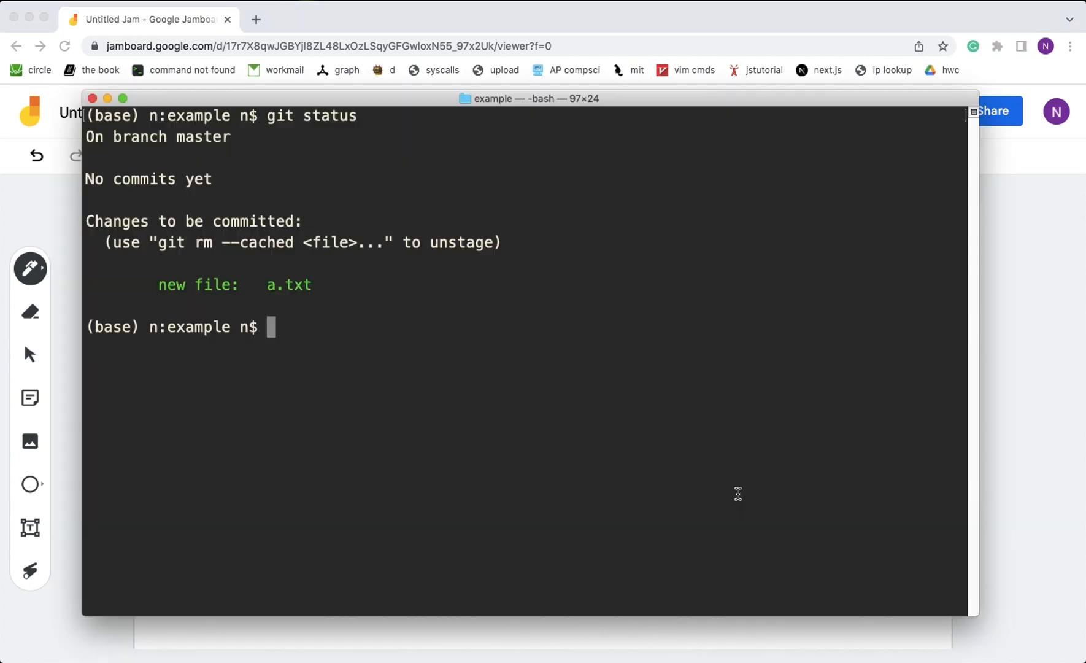
Run a bare git commit, which aborts for an empty message.
text(git com)
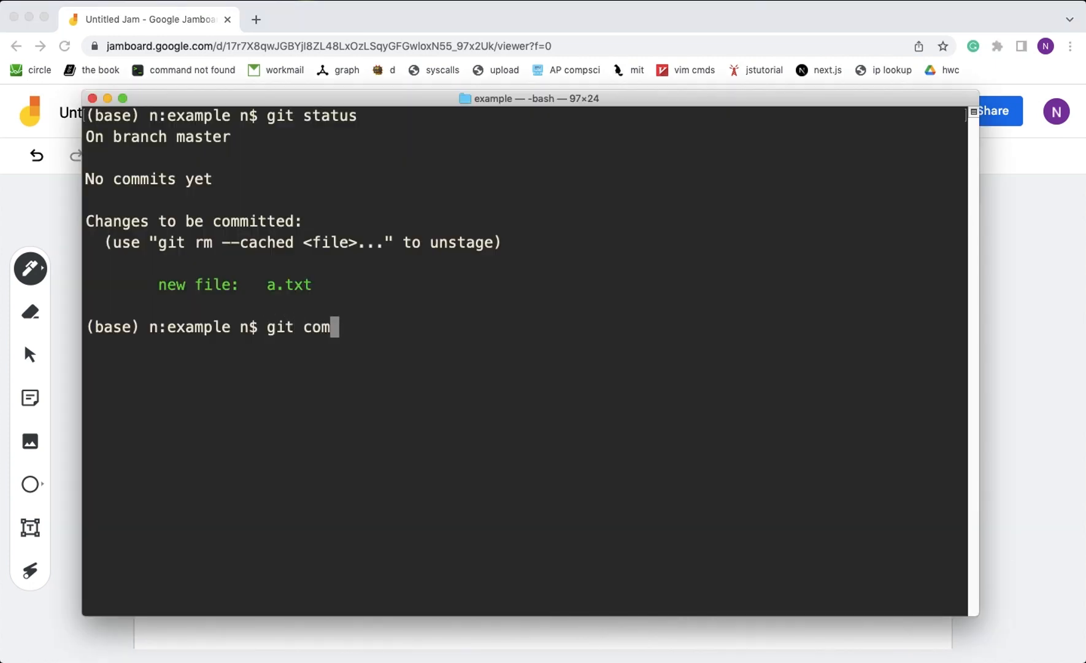
key(Return)
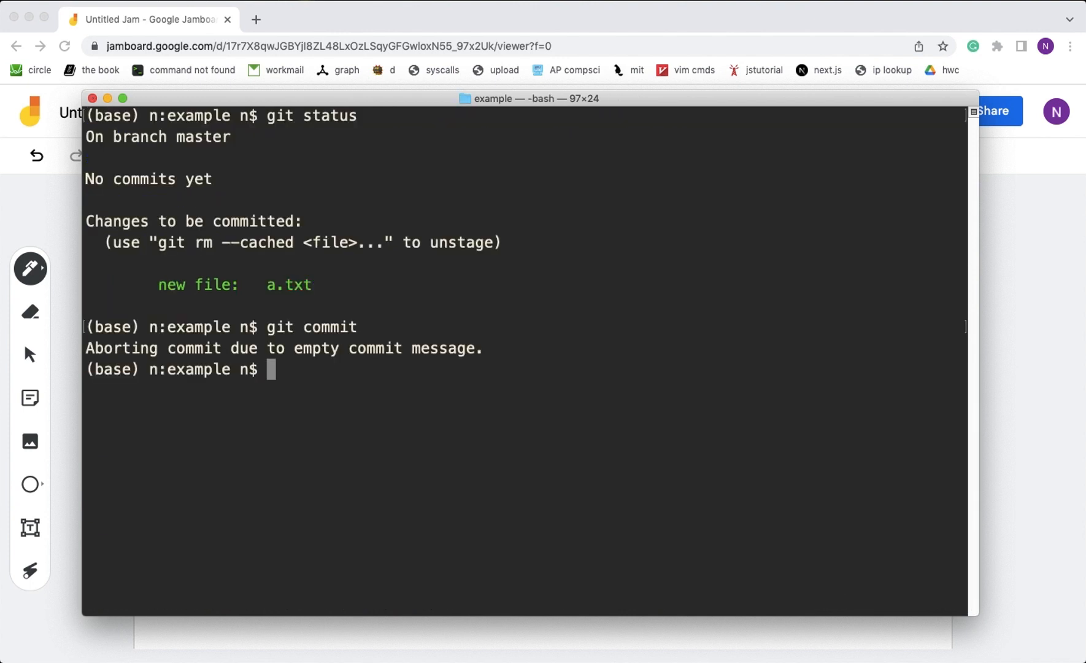
Commit the staged file with git commit -m "create a.txt".
text(git commit)
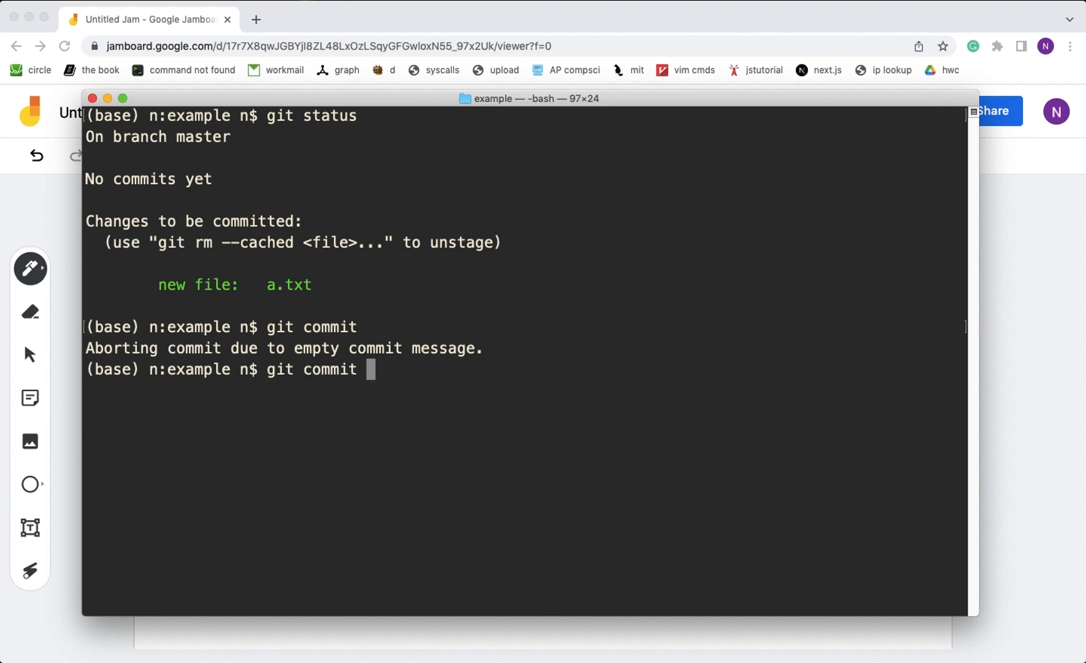
text(-m)
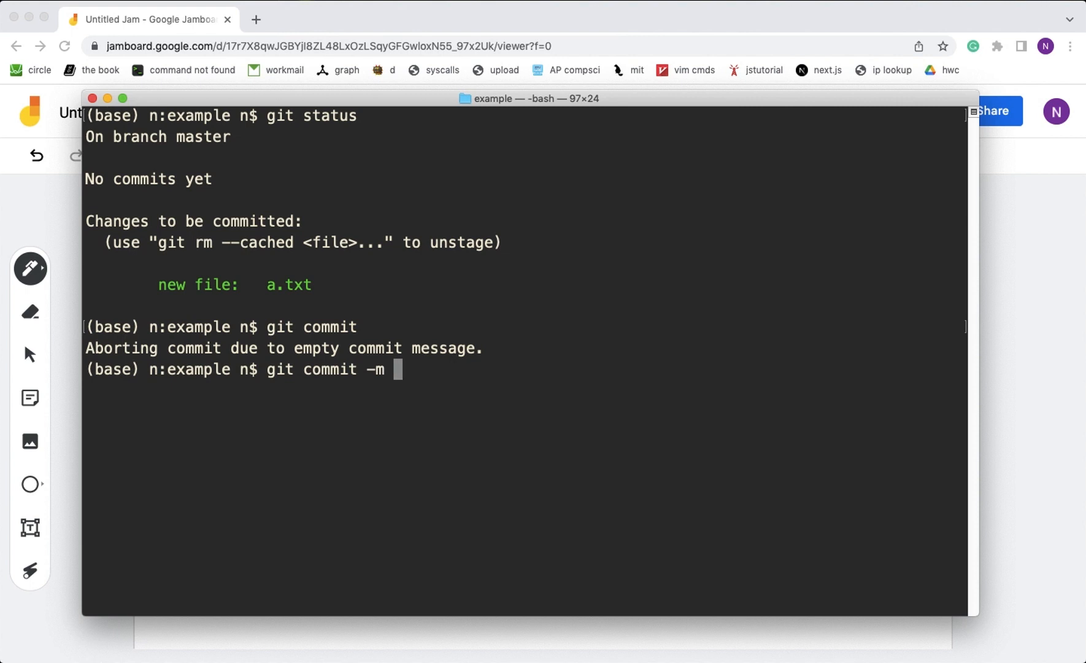
text(")
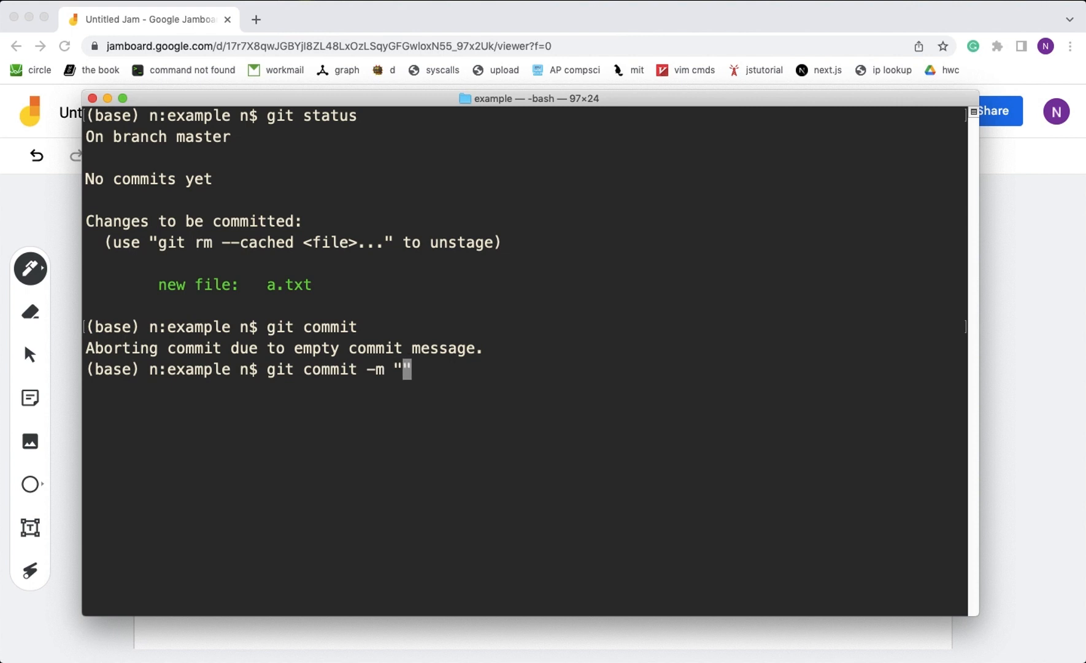
text(create a.txtt)
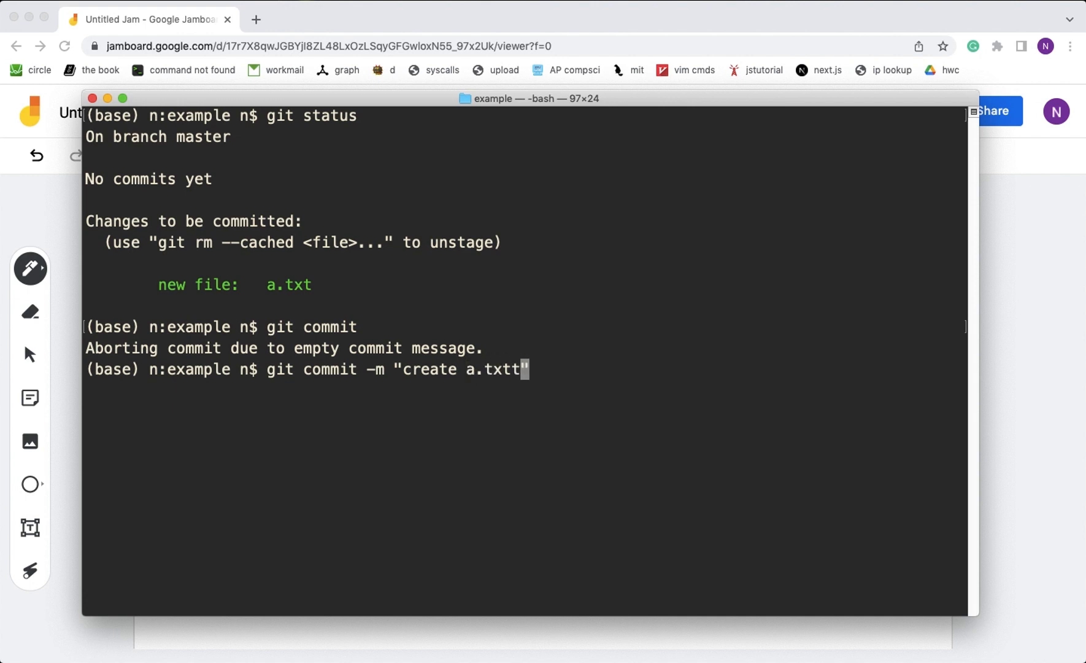
key(Return)
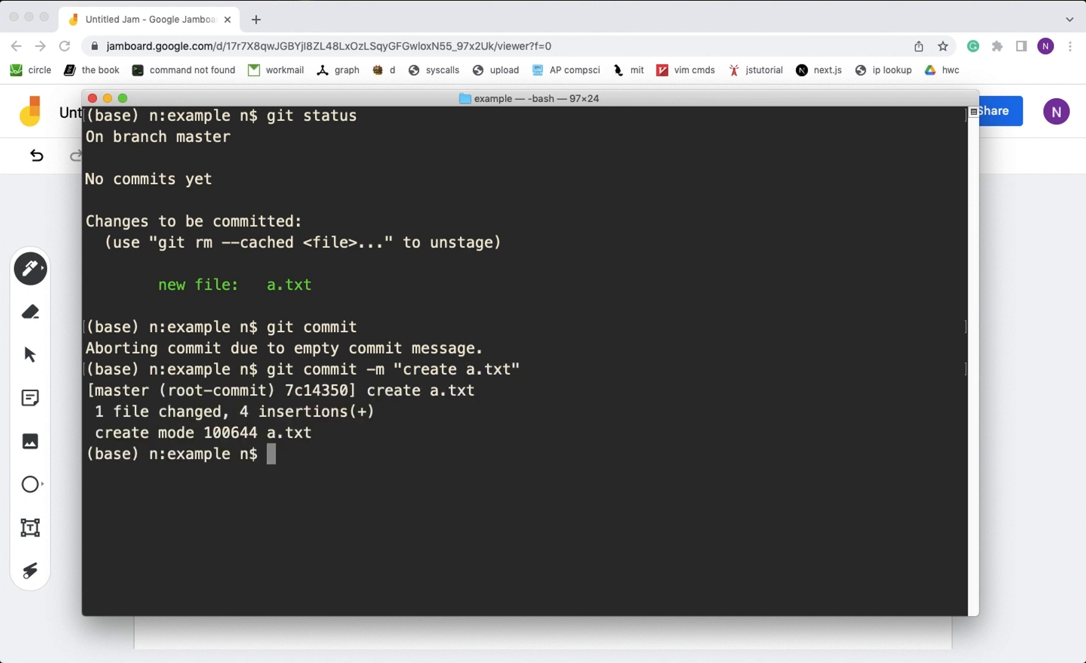
mouse_move(313, 439)
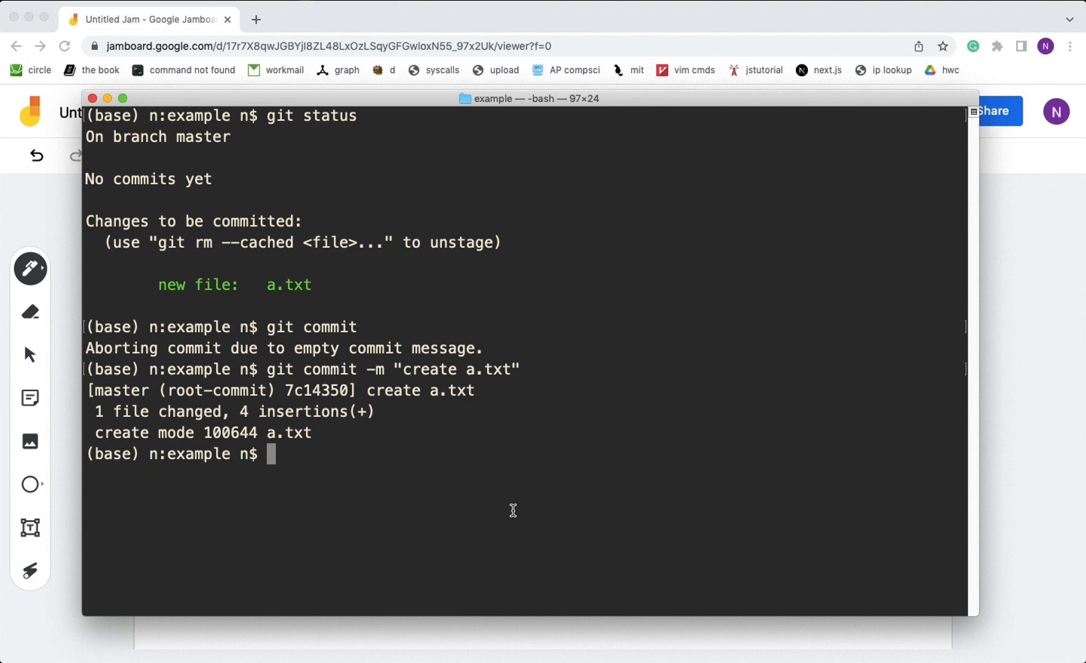
Run git log to show the create a.txt commit with its hash, author and date.
text(git log)
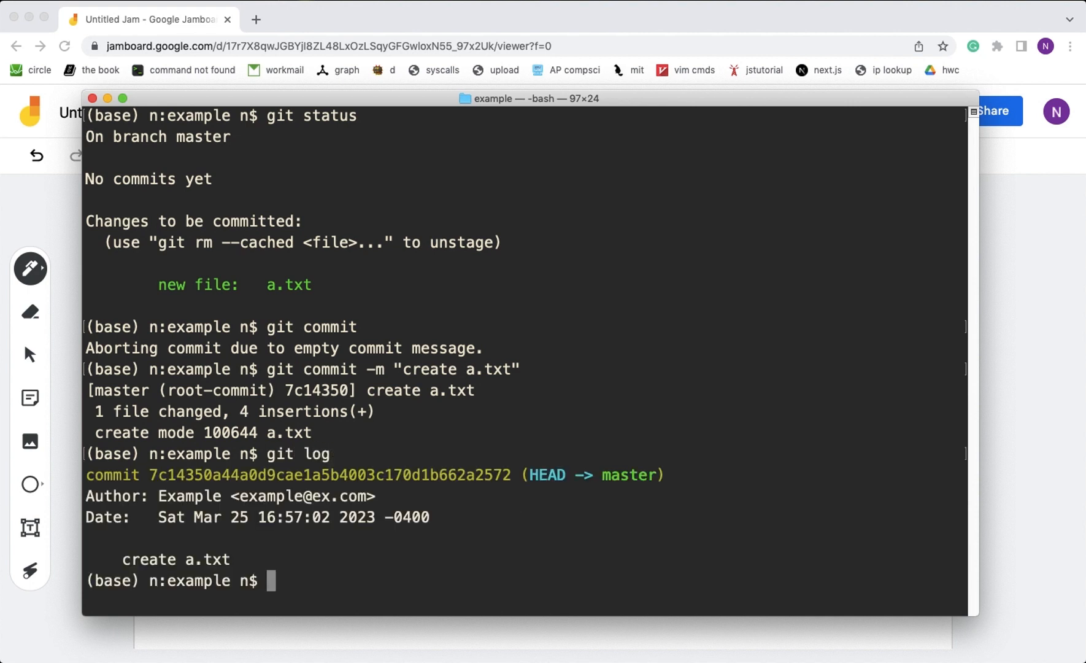
mouse_move(145, 547)
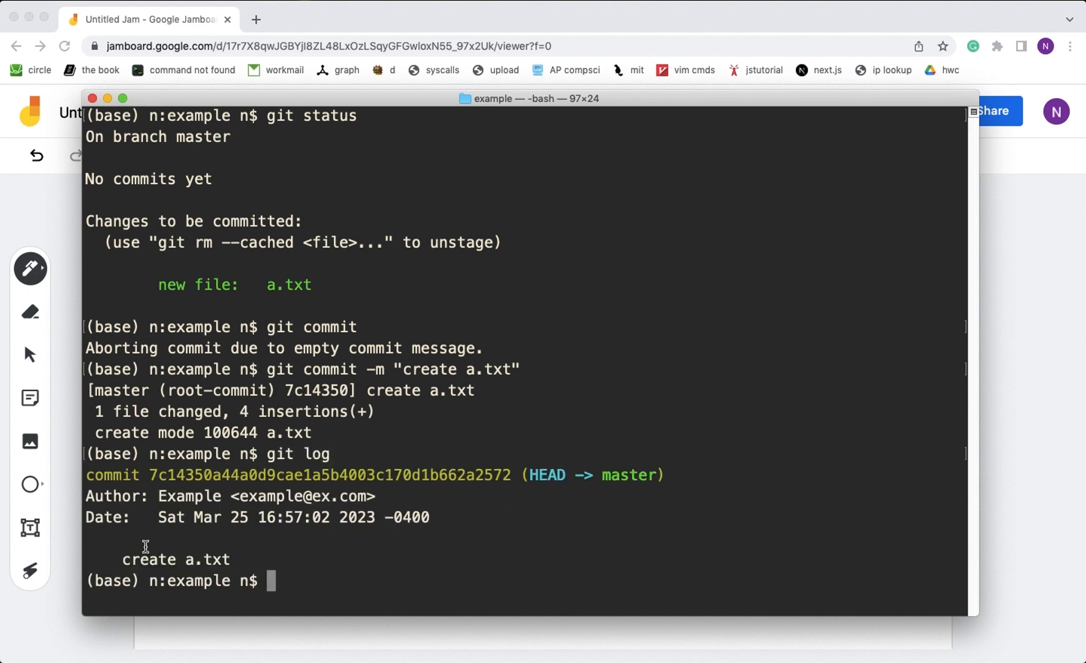
mouse_move(166, 517)
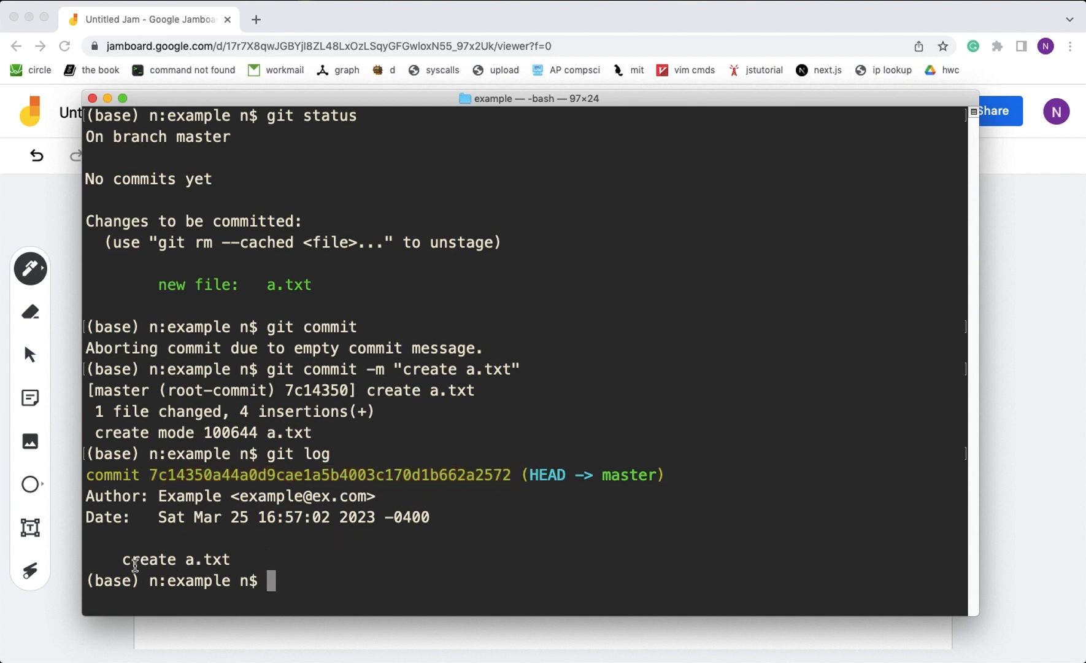
double_click(175, 559)
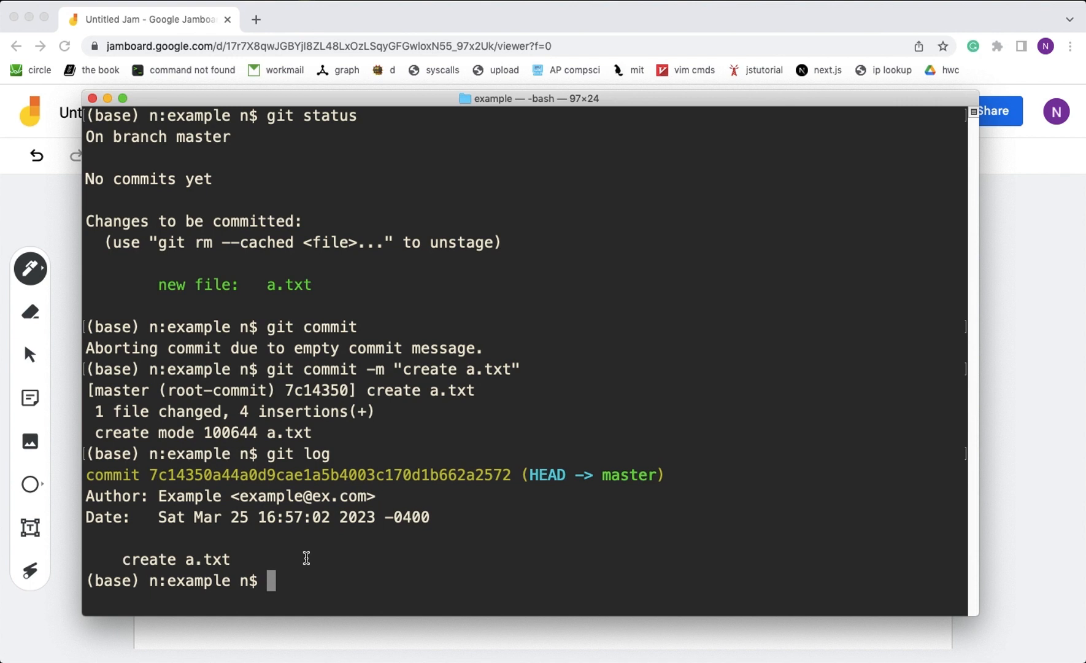
mouse_move(756, 13)
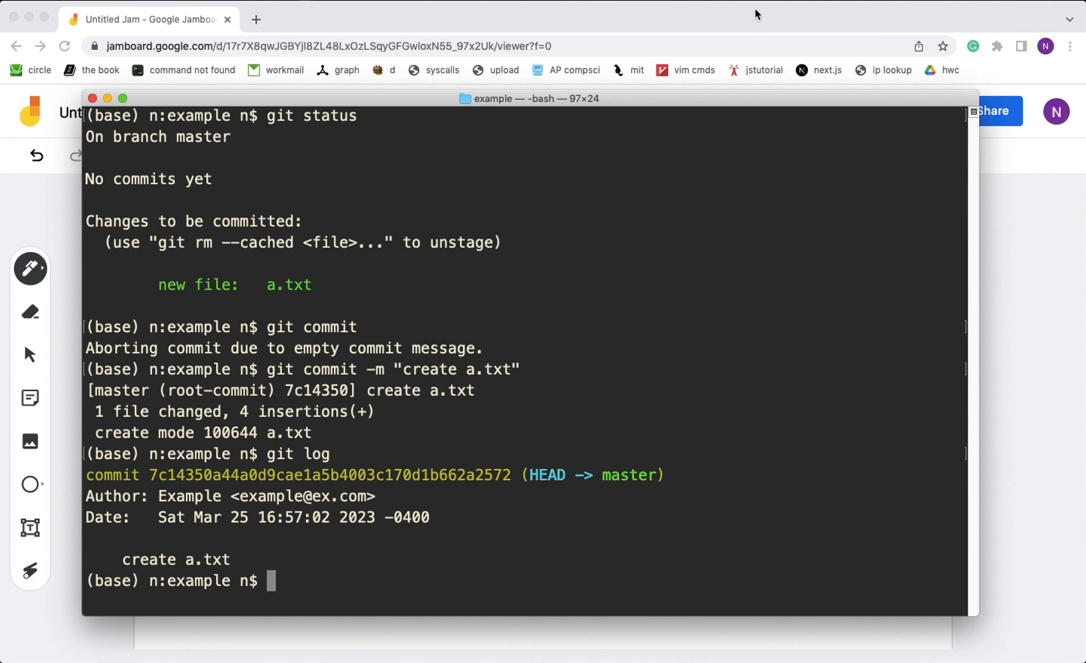